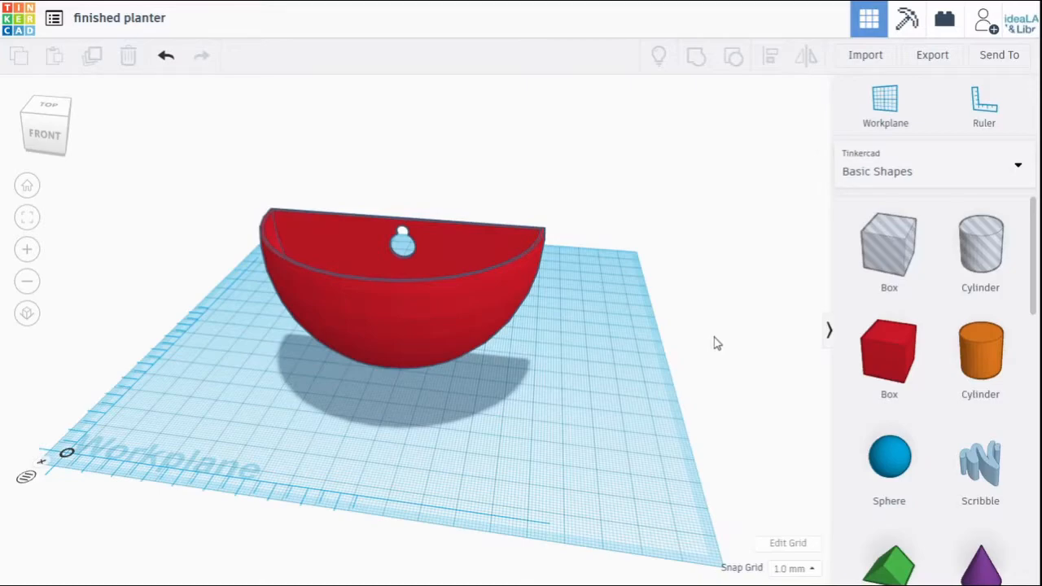
pyautogui.moveTo(705, 352)
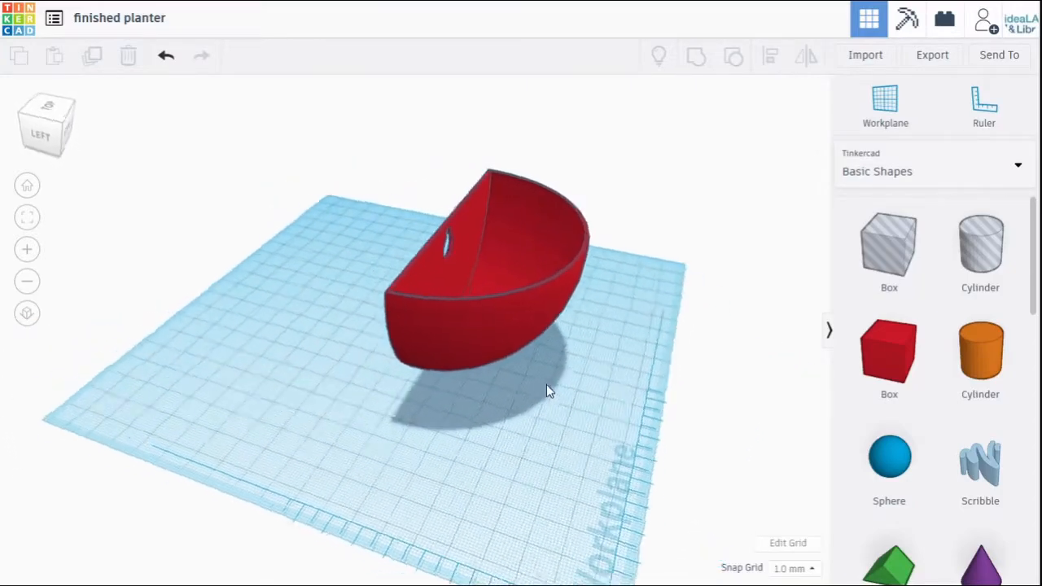
# Step: Orbit around the finished planter to inspect it from the side, front and above
pyautogui.moveTo(545, 391); pyautogui.dragTo(618, 395)
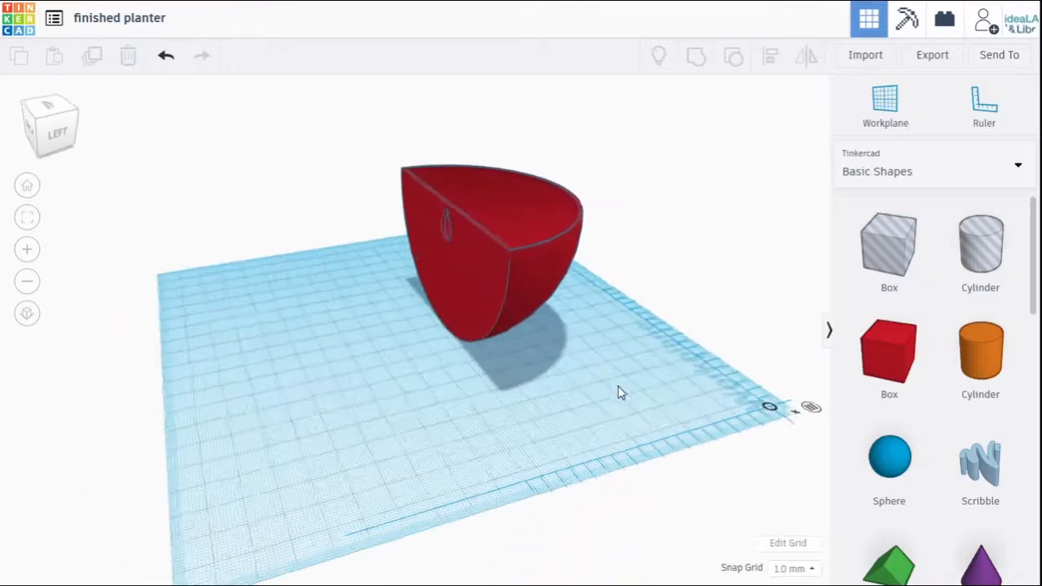
pyautogui.moveTo(622, 392); pyautogui.dragTo(632, 276)
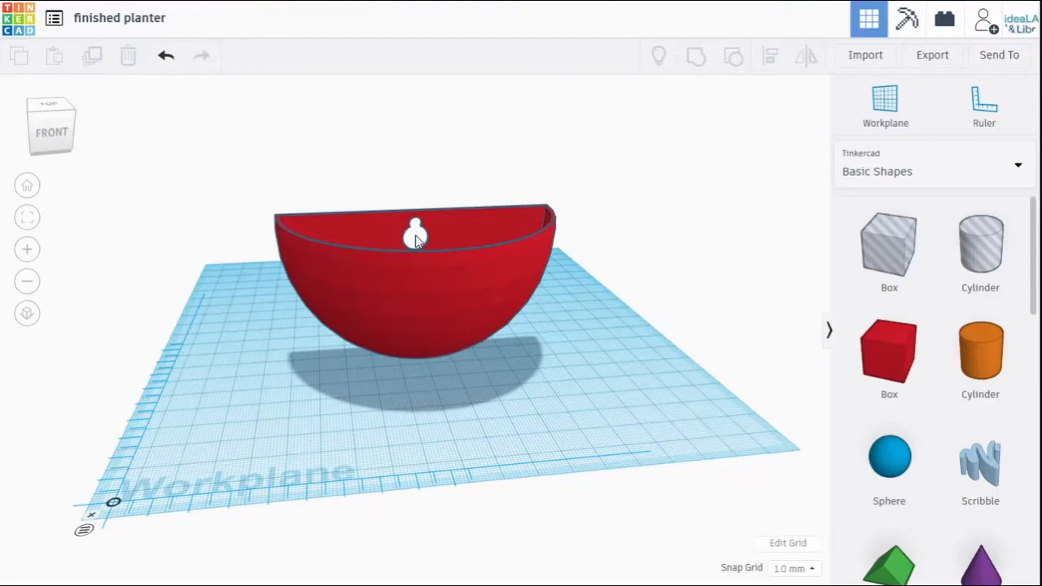
pyautogui.moveTo(415, 241); pyautogui.dragTo(557, 296)
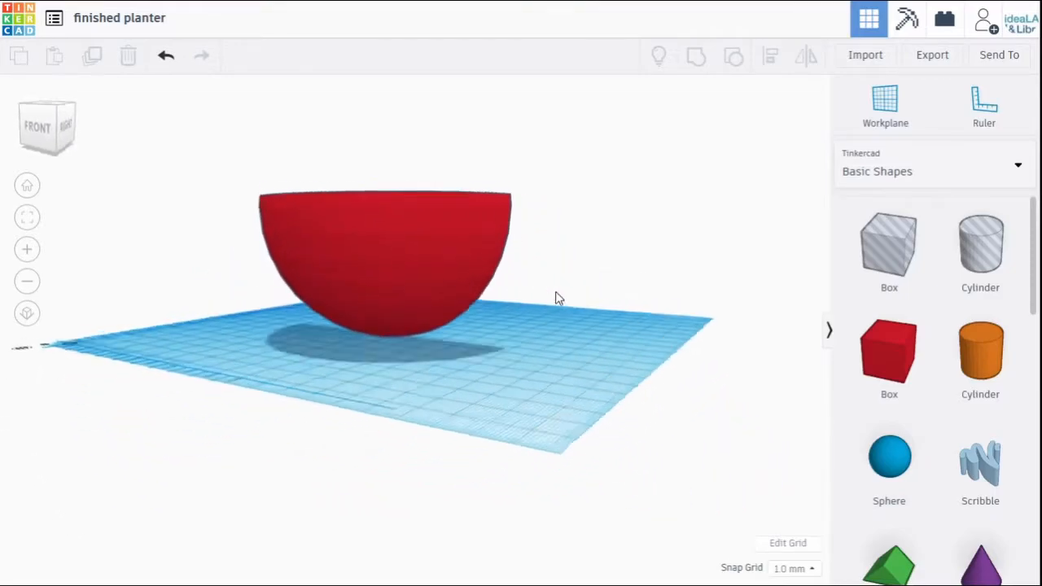
pyautogui.moveTo(554, 297); pyautogui.dragTo(293, 345)
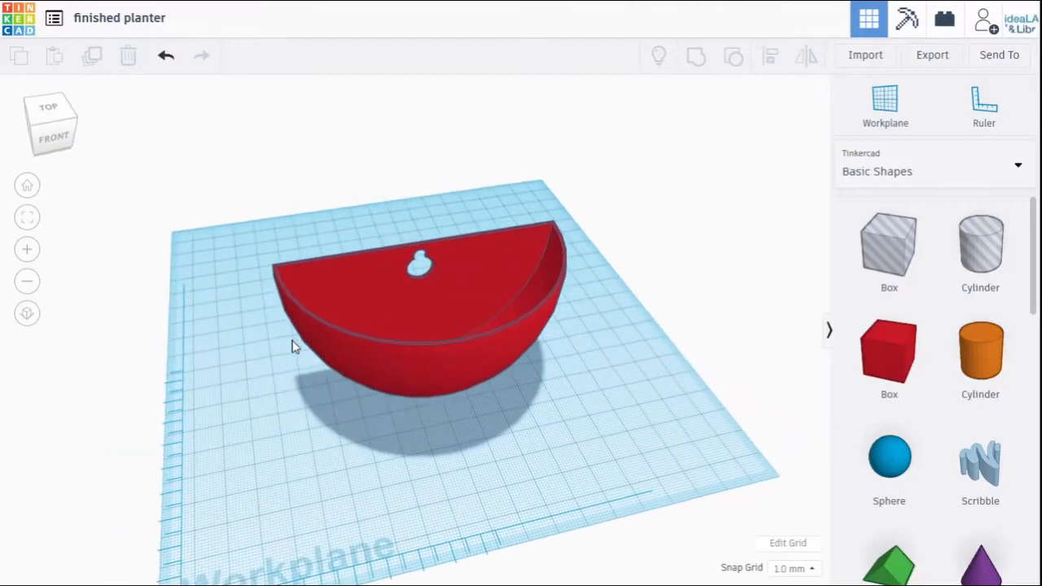
pyautogui.moveTo(293, 346); pyautogui.dragTo(225, 325)
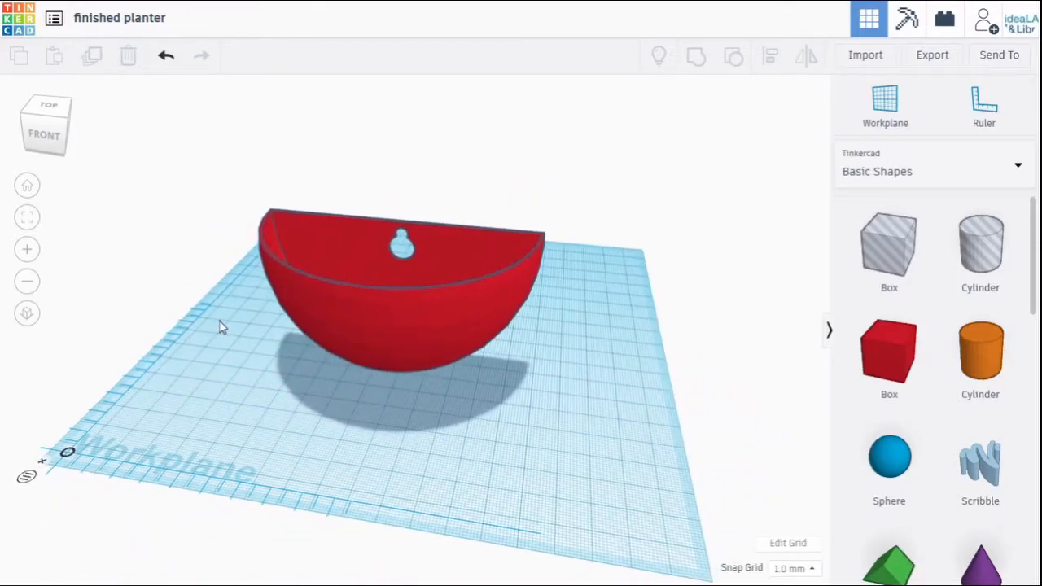
pyautogui.moveTo(237, 334)
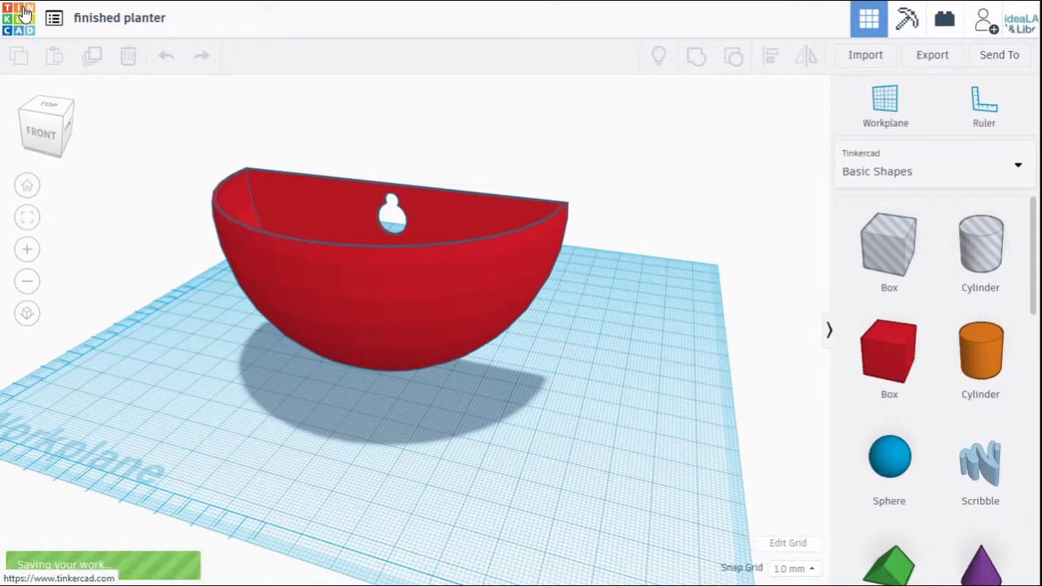
# Step: Leave the planter for the dashboard and start a new blank design
pyautogui.click(18, 16)
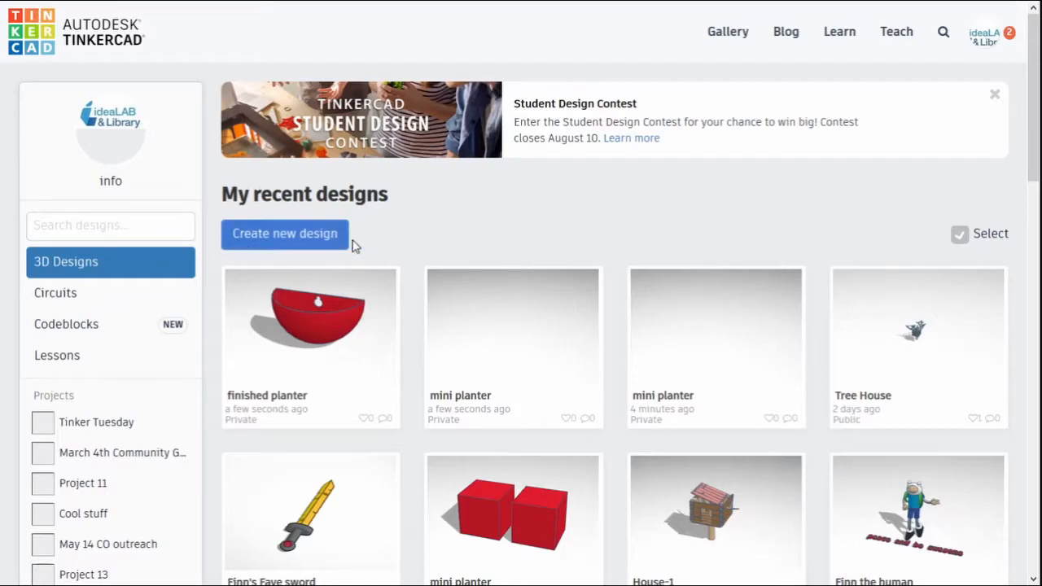
pyautogui.click(283, 235)
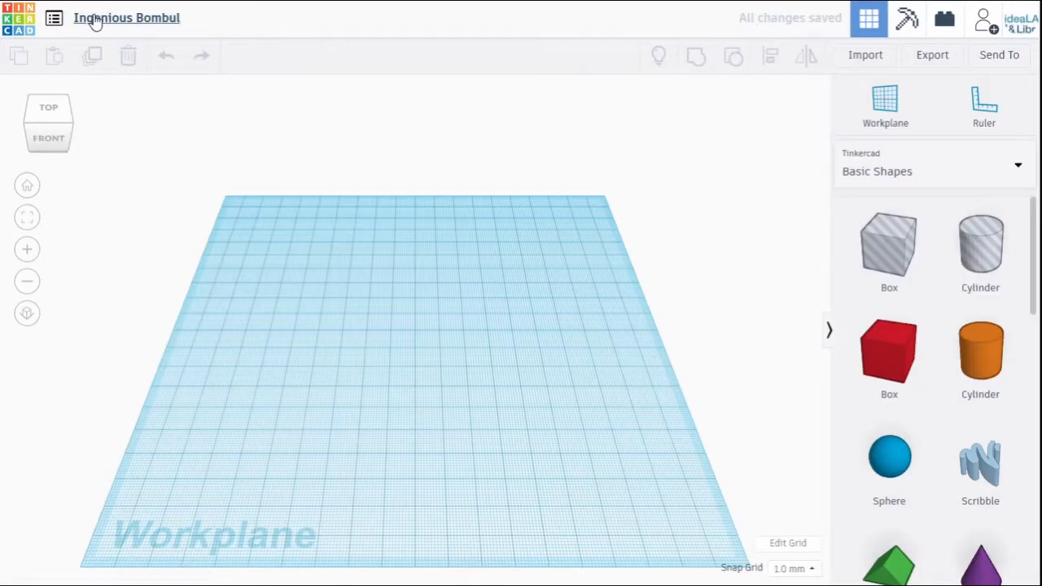
pyautogui.moveTo(127, 16)
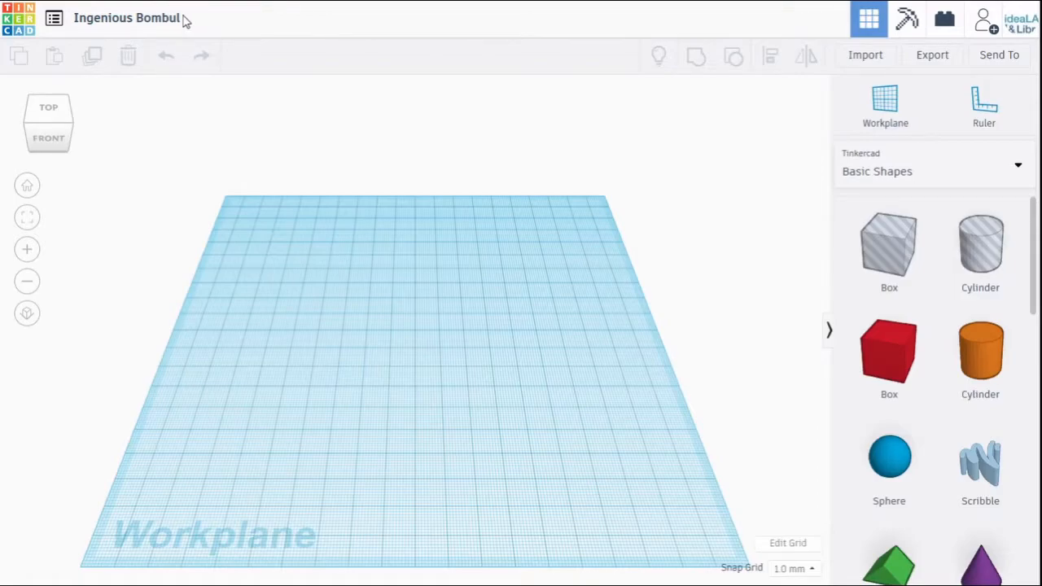
# Step: Rename the blank design to 'mini plant' and look over the empty workplane
pyautogui.click(127, 16)
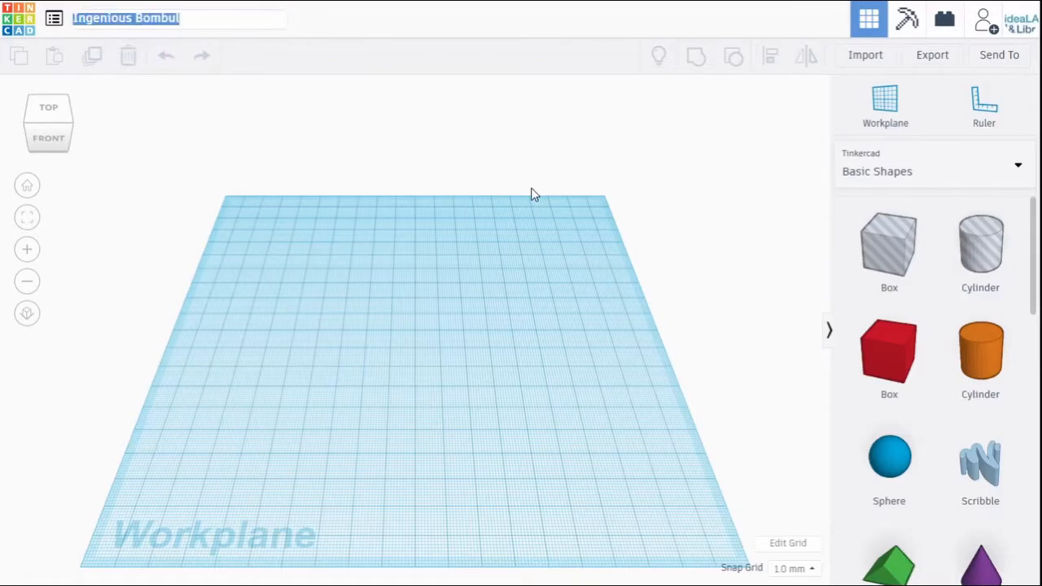
pyautogui.write('mini pl')
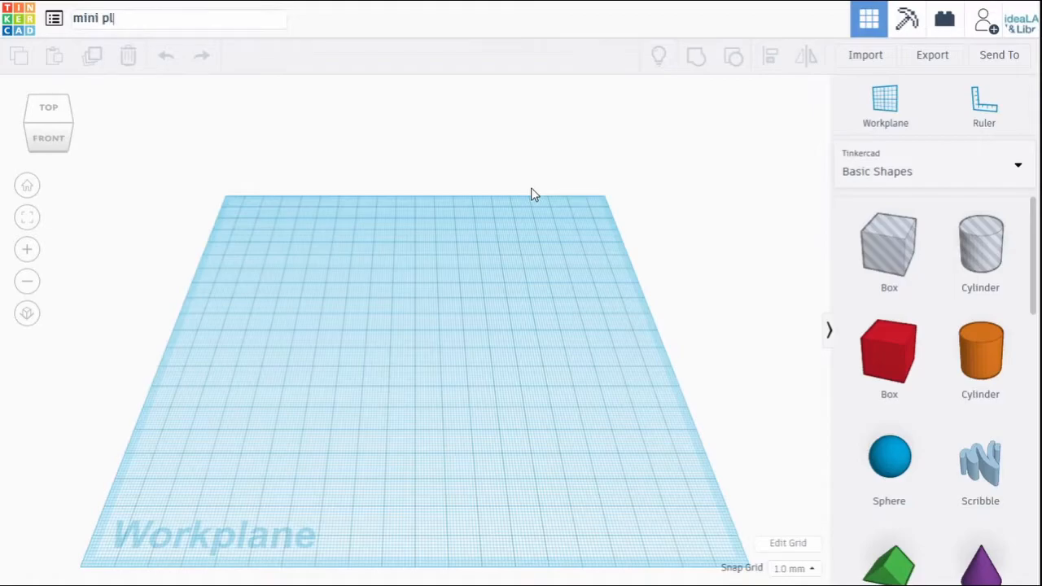
pyautogui.write('ant')
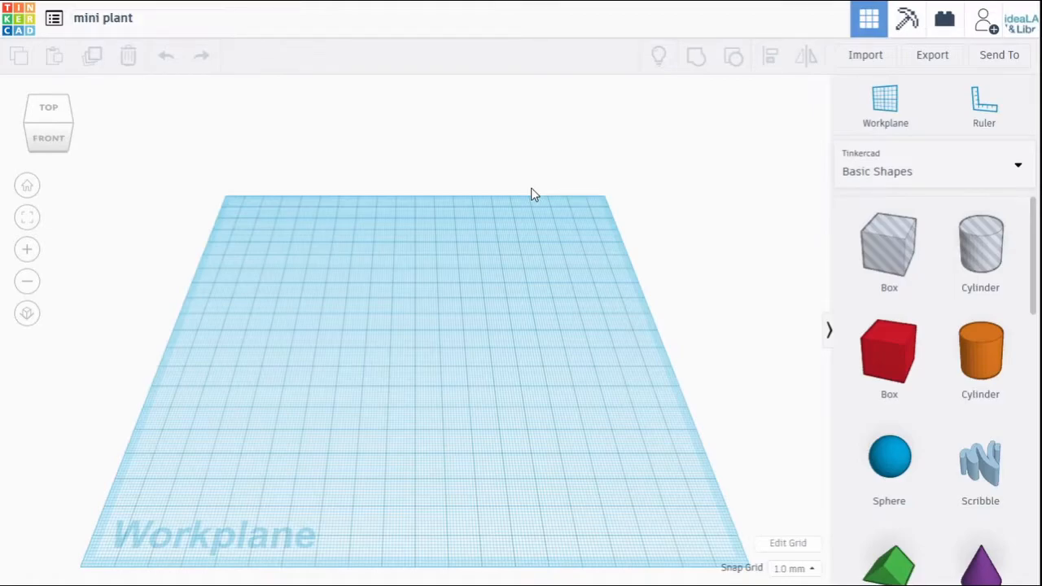
pyautogui.moveTo(537, 228)
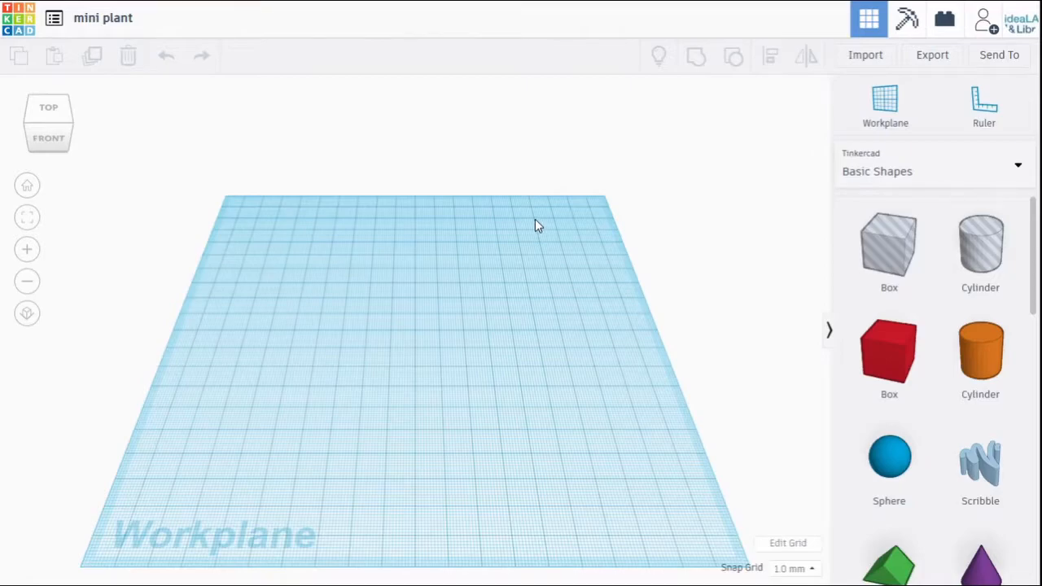
pyautogui.moveTo(348, 318)
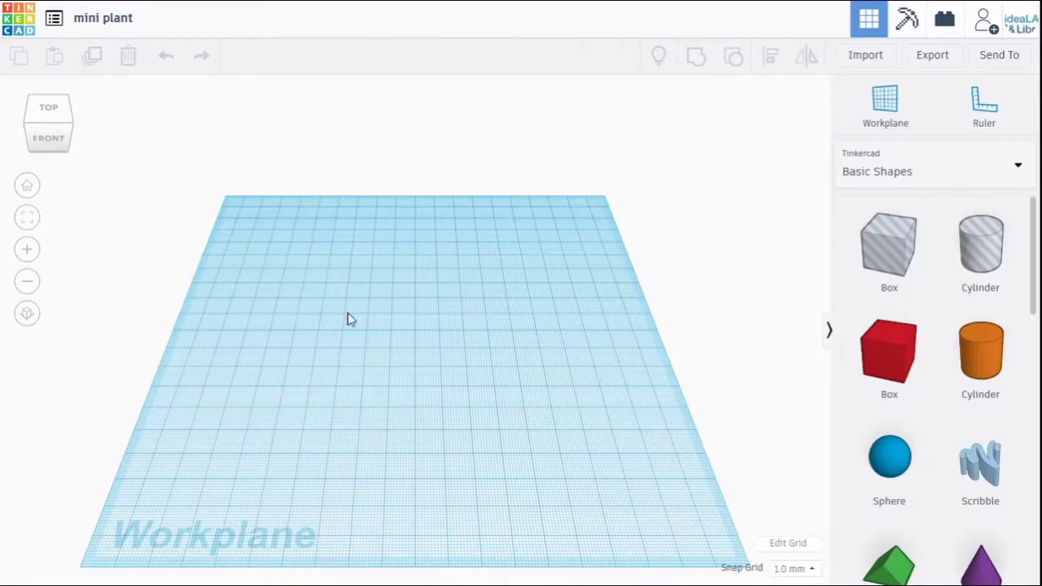
pyautogui.moveTo(350, 318); pyautogui.dragTo(329, 395)
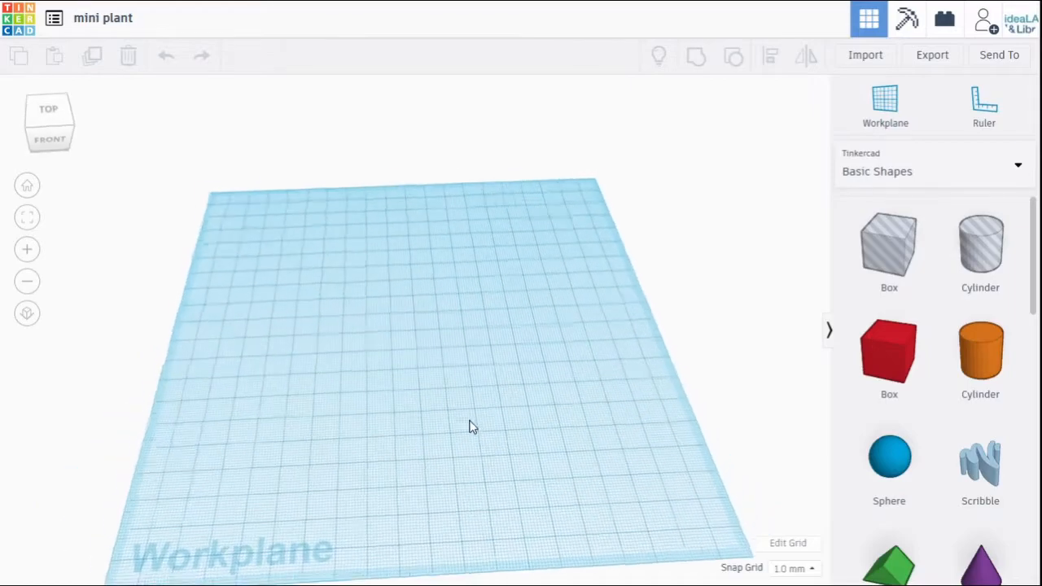
pyautogui.moveTo(473, 426); pyautogui.dragTo(765, 361)
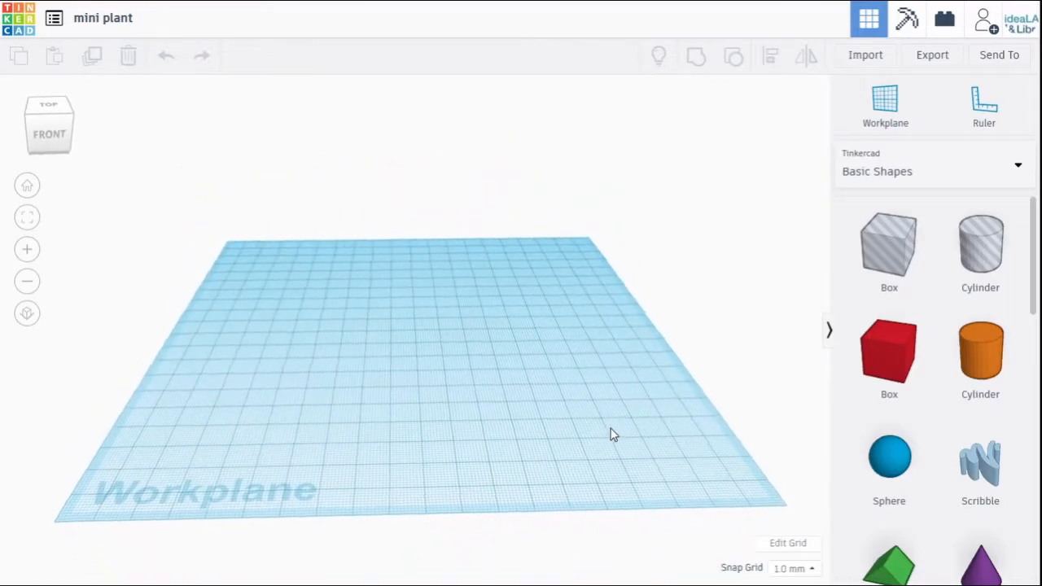
# Step: Place a box and a cylinder, make the cylinder a hole and push it into the box's back corner
pyautogui.click(889, 355)
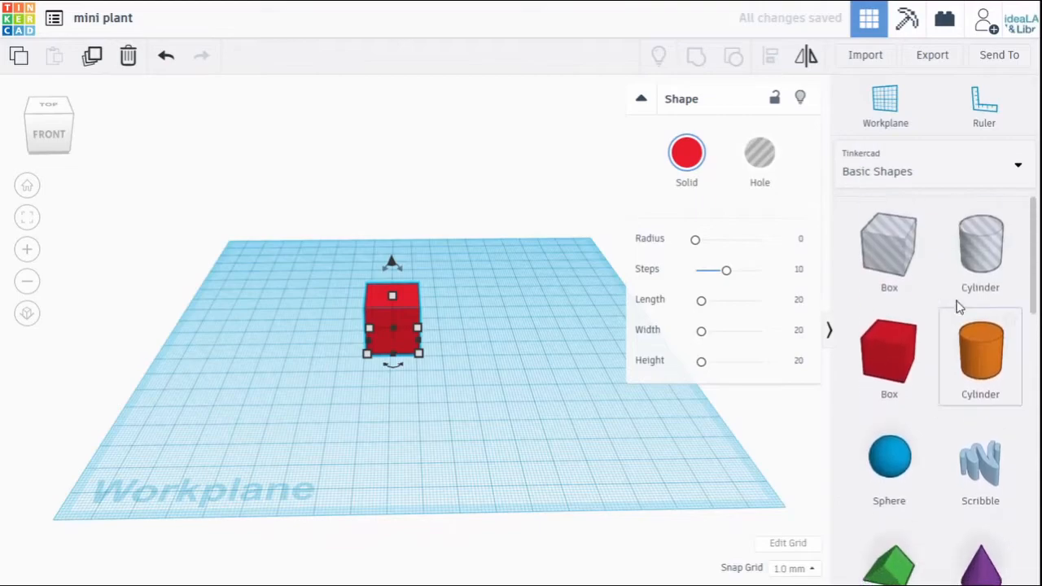
pyautogui.moveTo(980, 357); pyautogui.dragTo(511, 309)
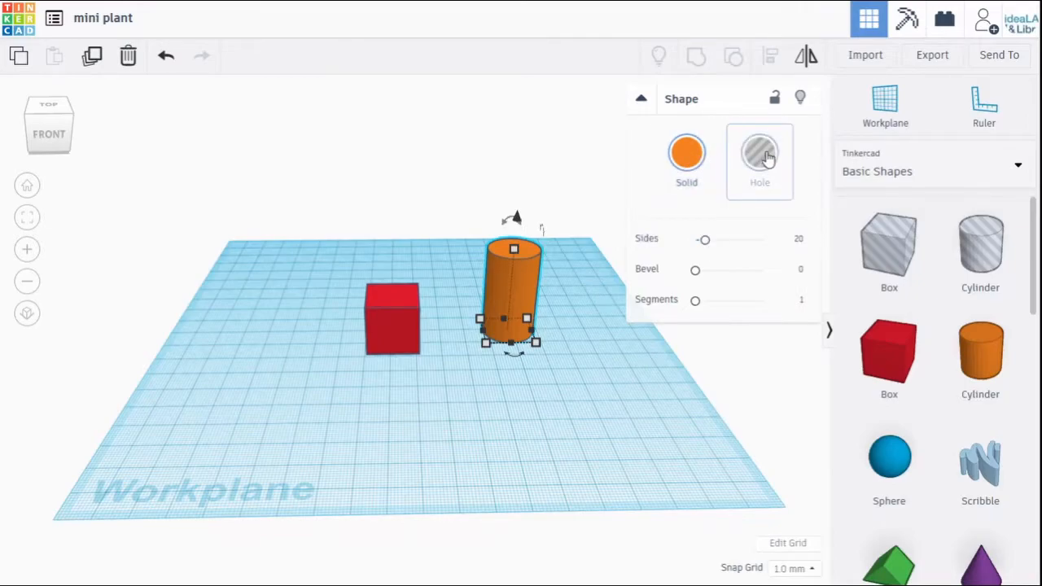
pyautogui.click(759, 153)
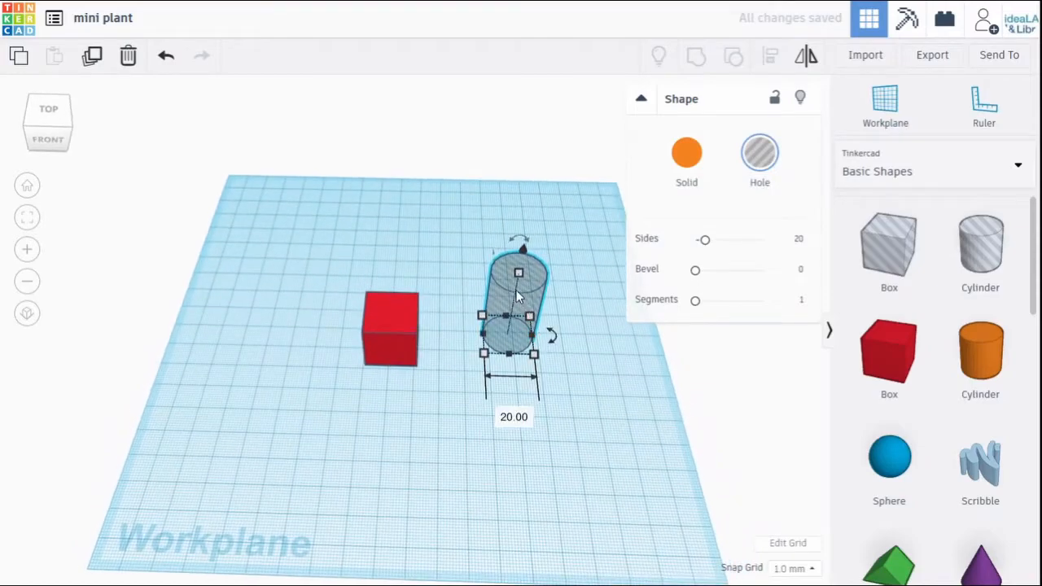
pyautogui.moveTo(518, 293); pyautogui.dragTo(410, 293)
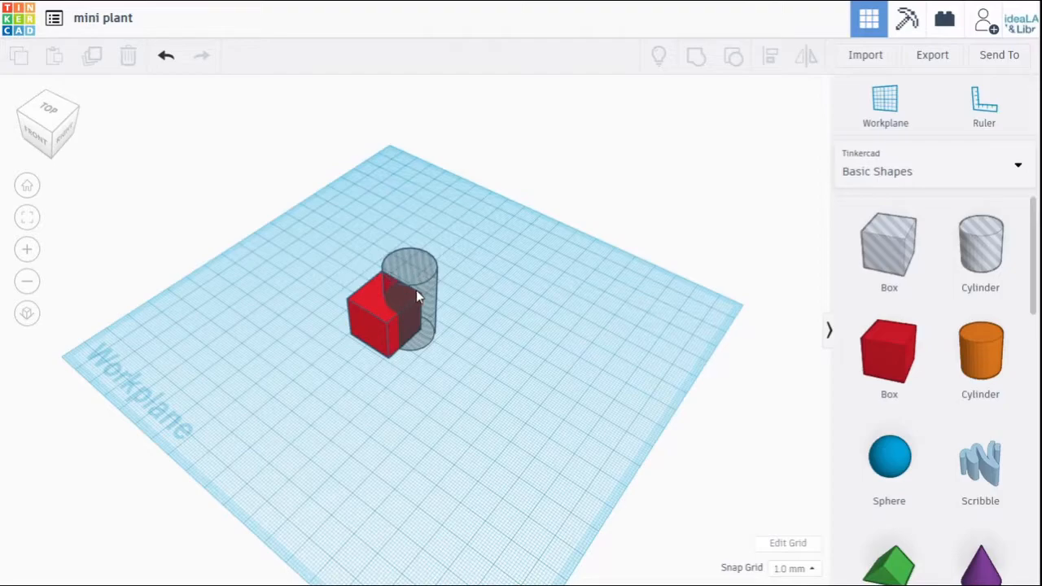
pyautogui.moveTo(371, 329)
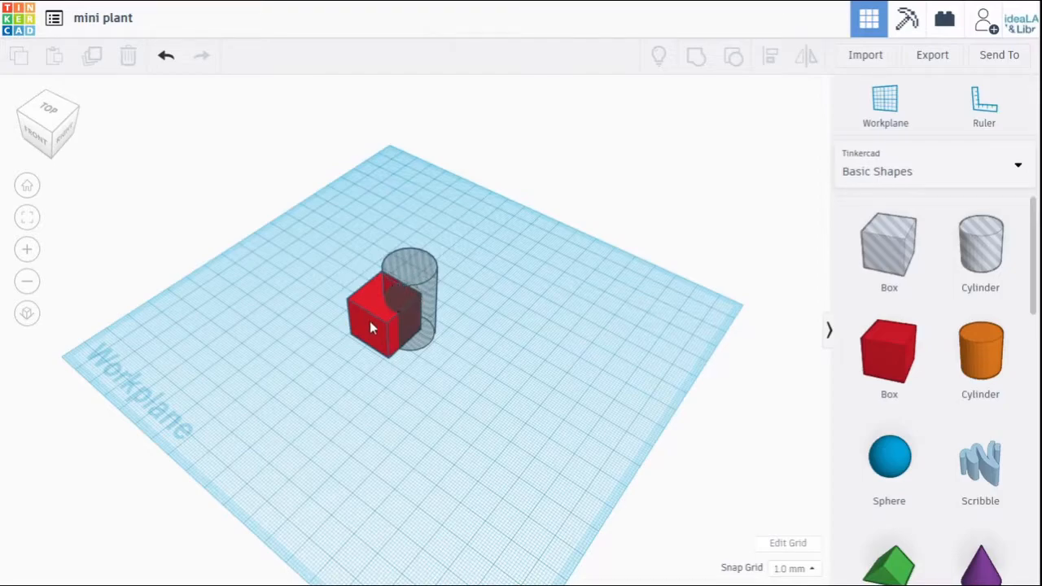
pyautogui.moveTo(372, 329); pyautogui.dragTo(594, 368)
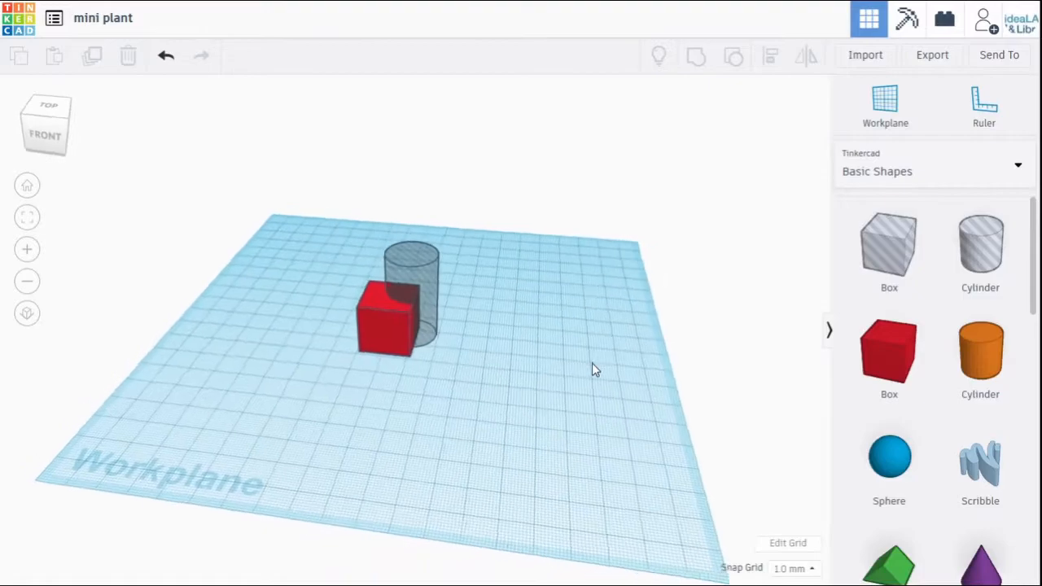
# Step: Group the box with the cylinder hole into a notched block, then browse further down the Basic Shapes panel
pyautogui.moveTo(297, 210); pyautogui.dragTo(529, 431)
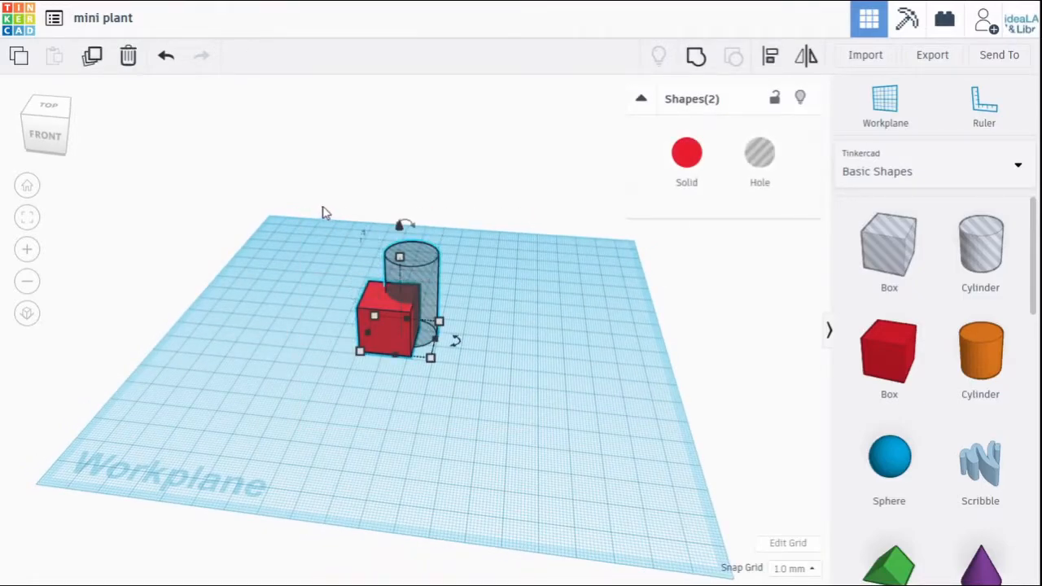
pyautogui.moveTo(599, 324)
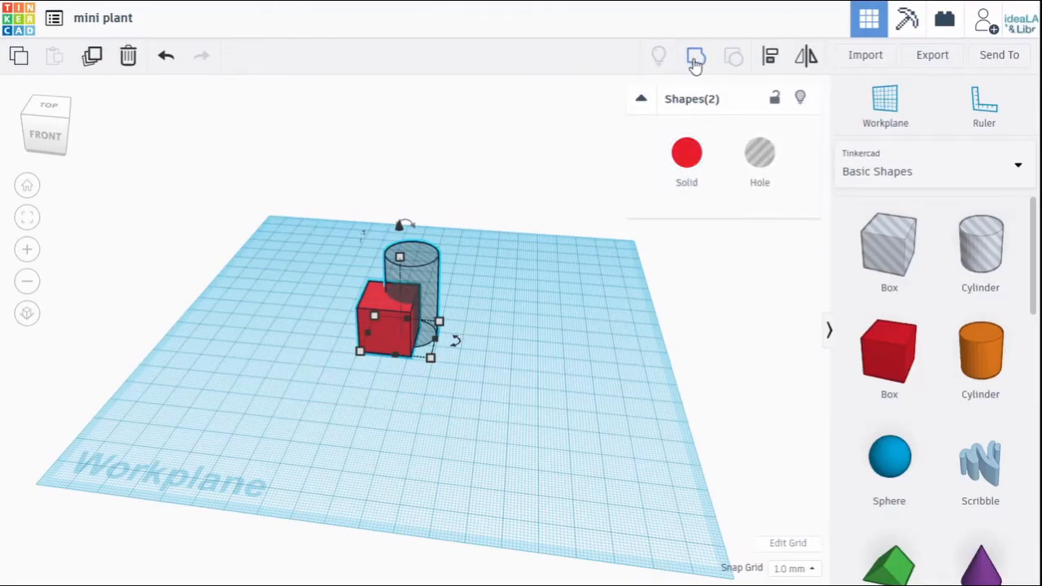
pyautogui.click(696, 55)
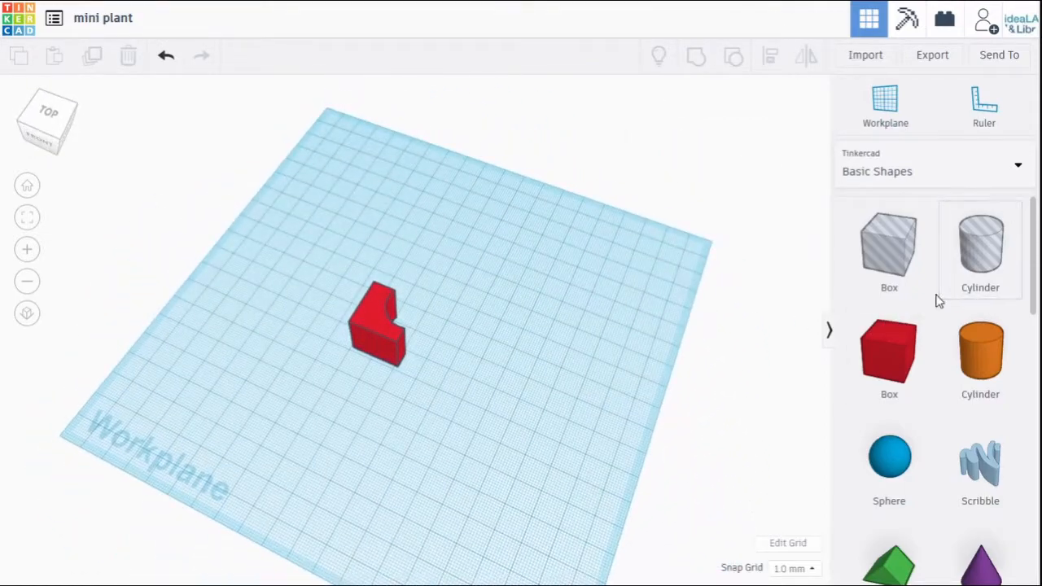
pyautogui.scroll(-3)
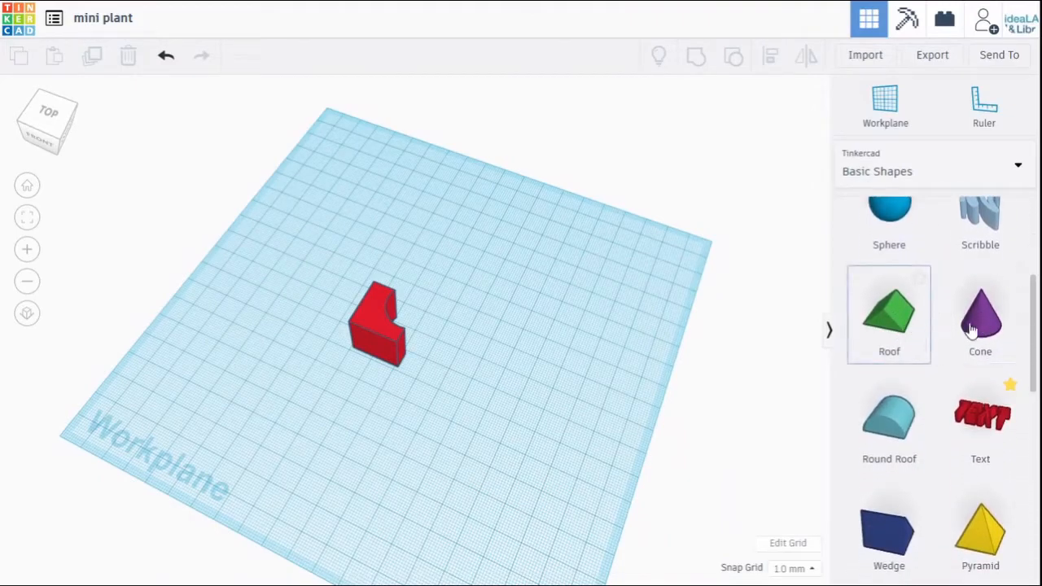
pyautogui.scroll(-3)
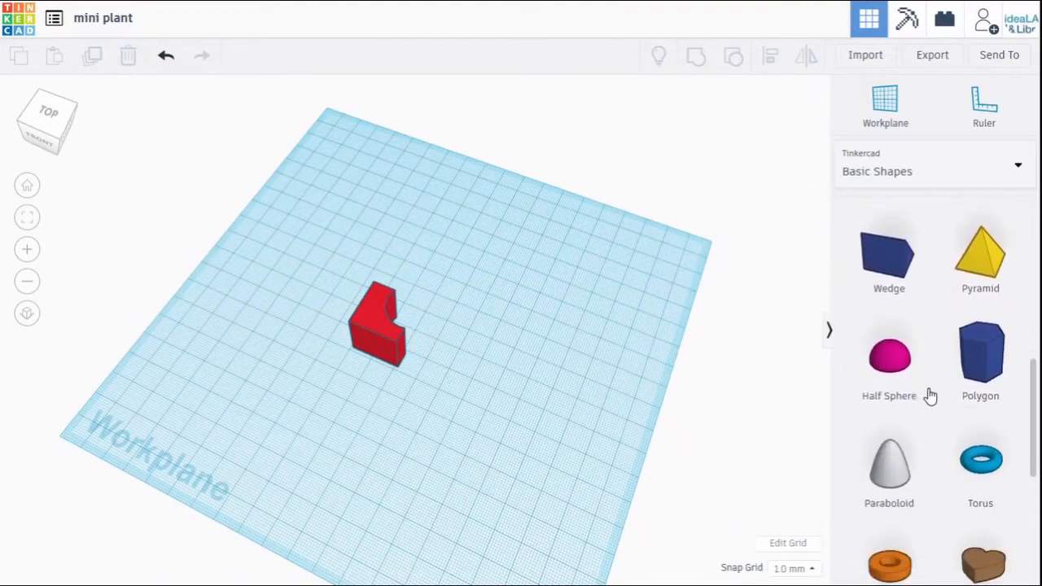
pyautogui.scroll(-3)
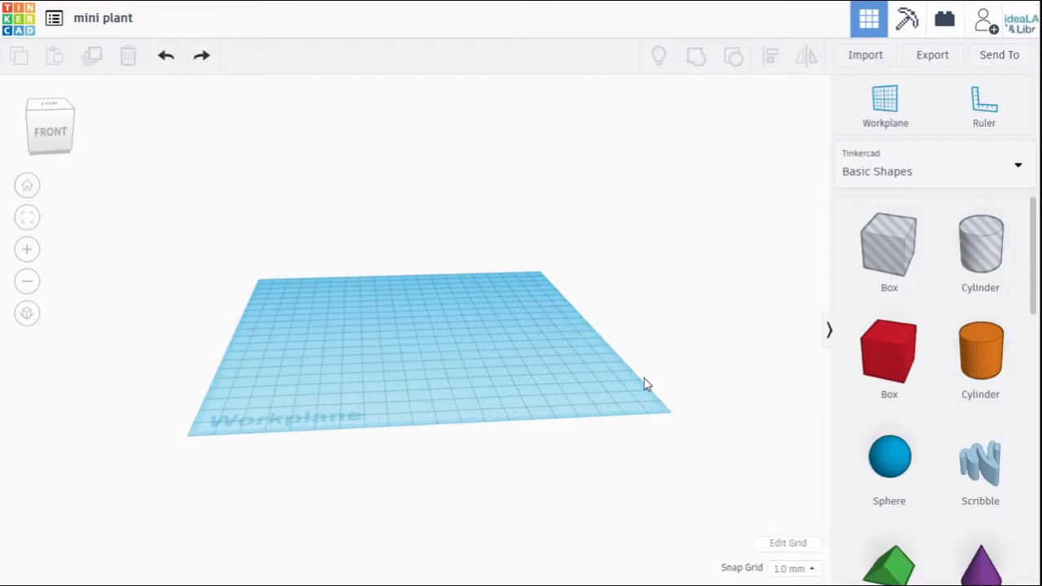
pyautogui.moveTo(889, 459)
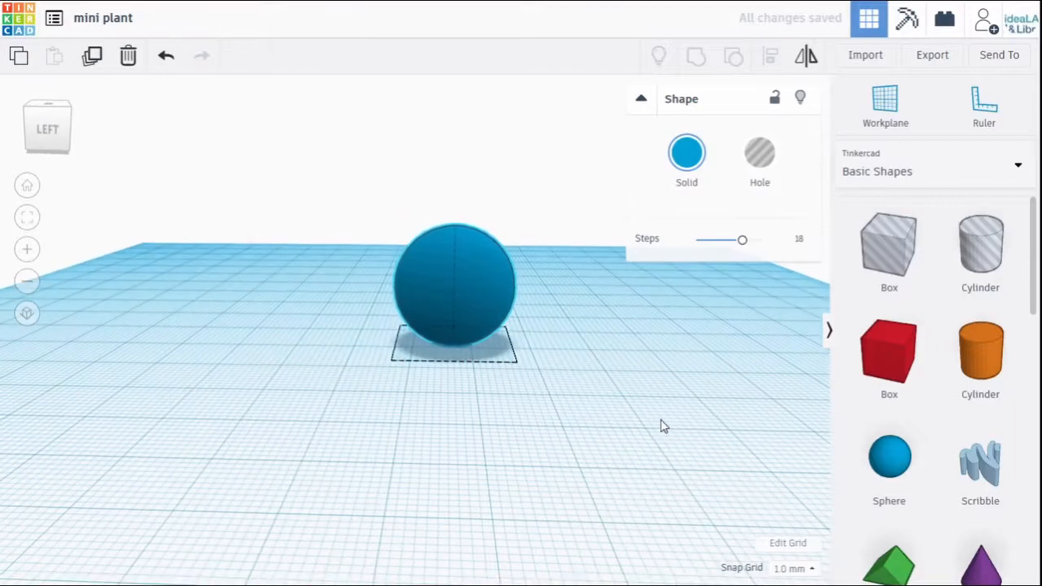
# Step: Select the blue sphere so its sizing handles appear
pyautogui.click(455, 285)
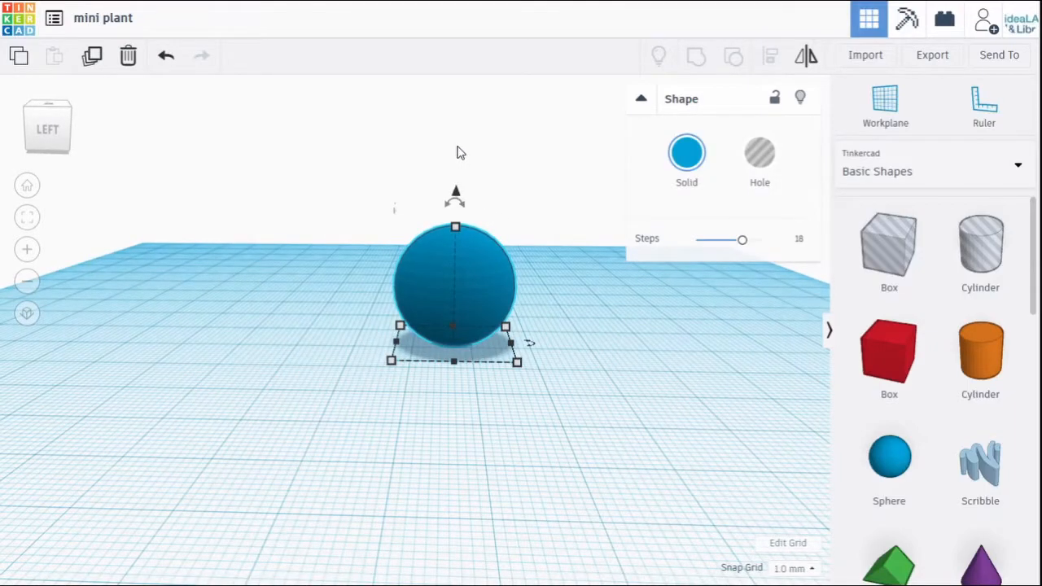
pyautogui.moveTo(466, 413)
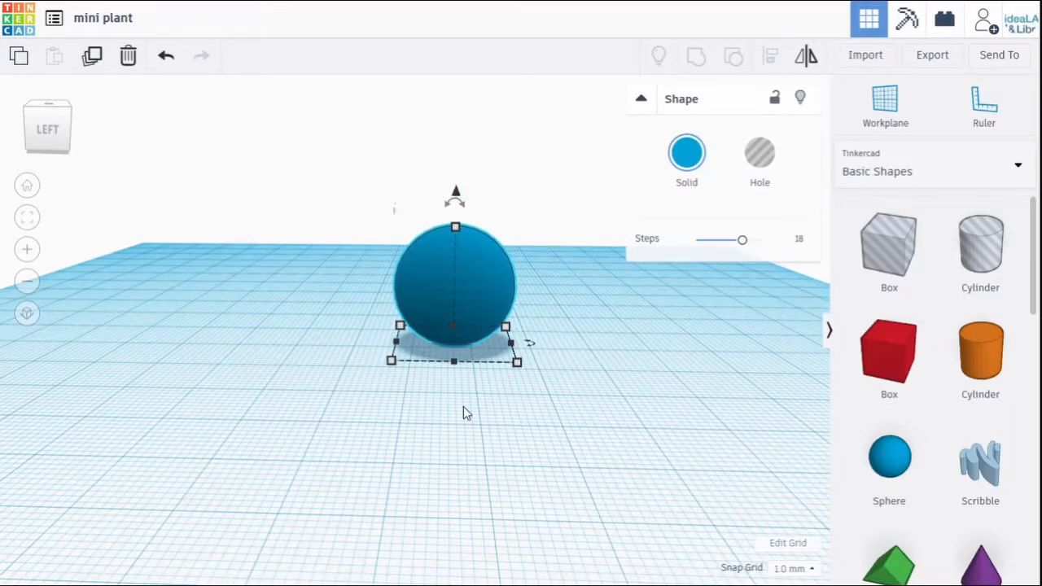
pyautogui.moveTo(400, 182)
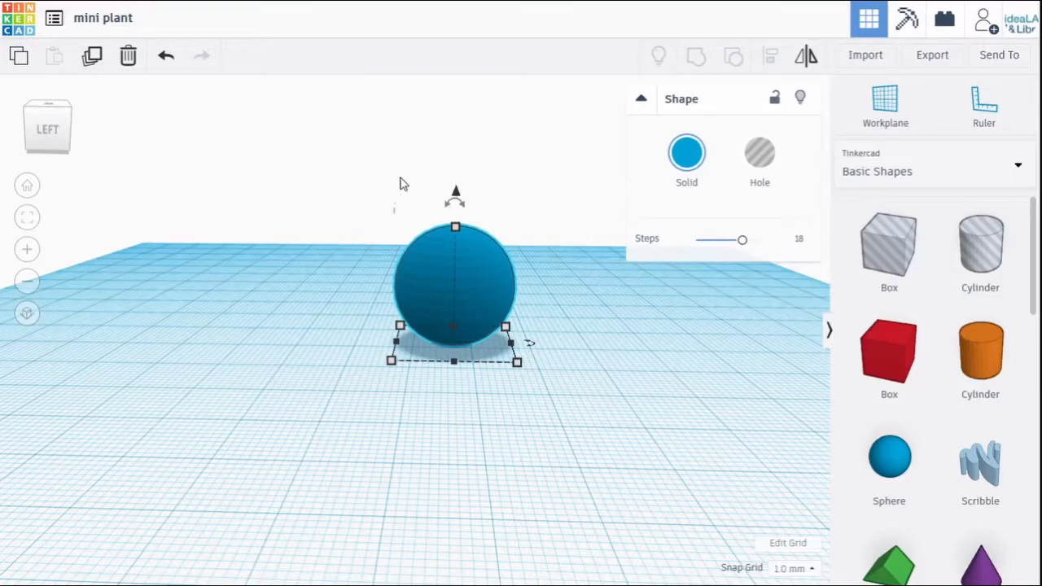
pyautogui.moveTo(502, 280)
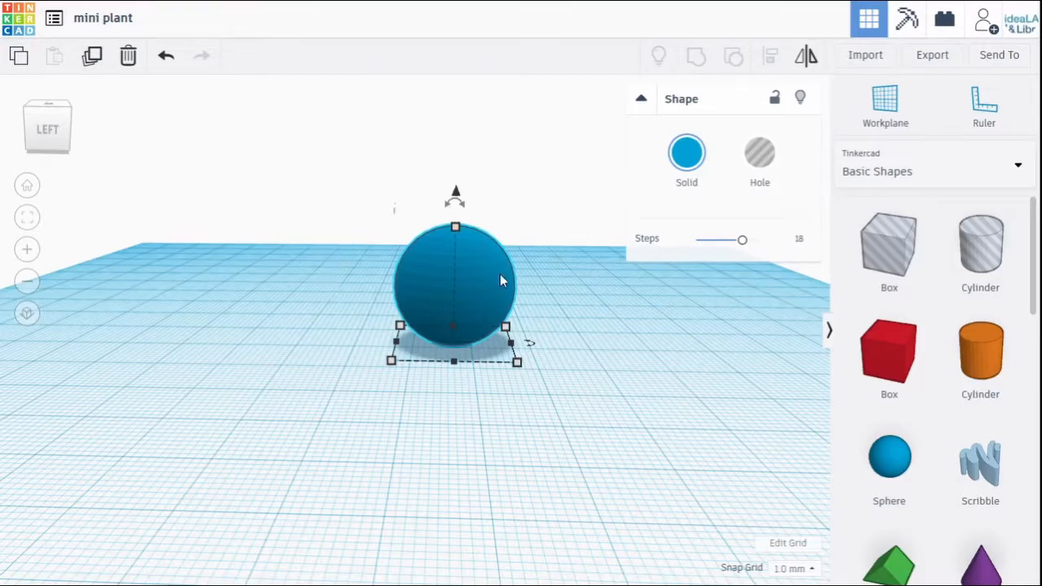
pyautogui.moveTo(456, 303)
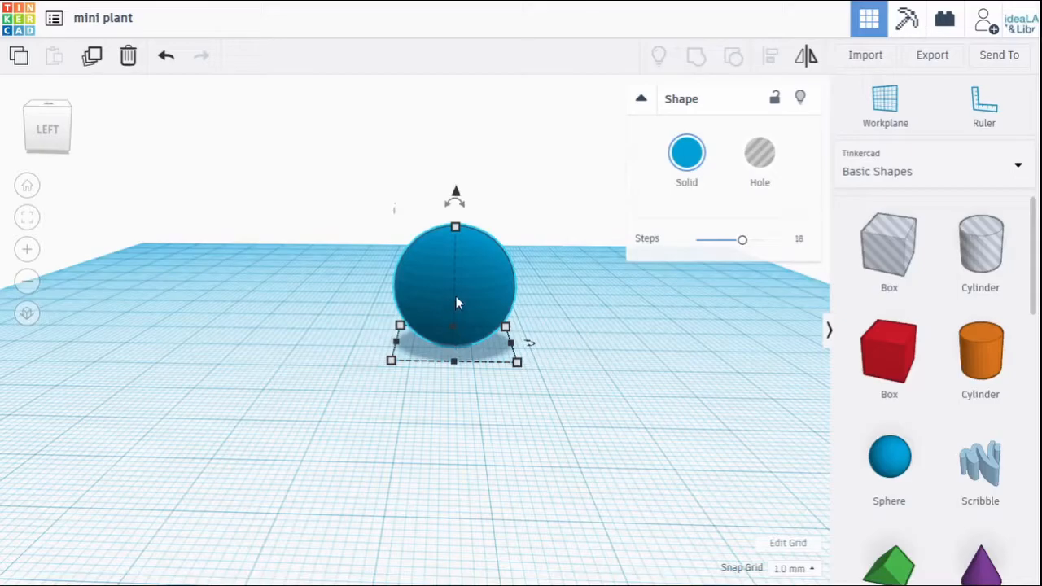
pyautogui.moveTo(492, 283)
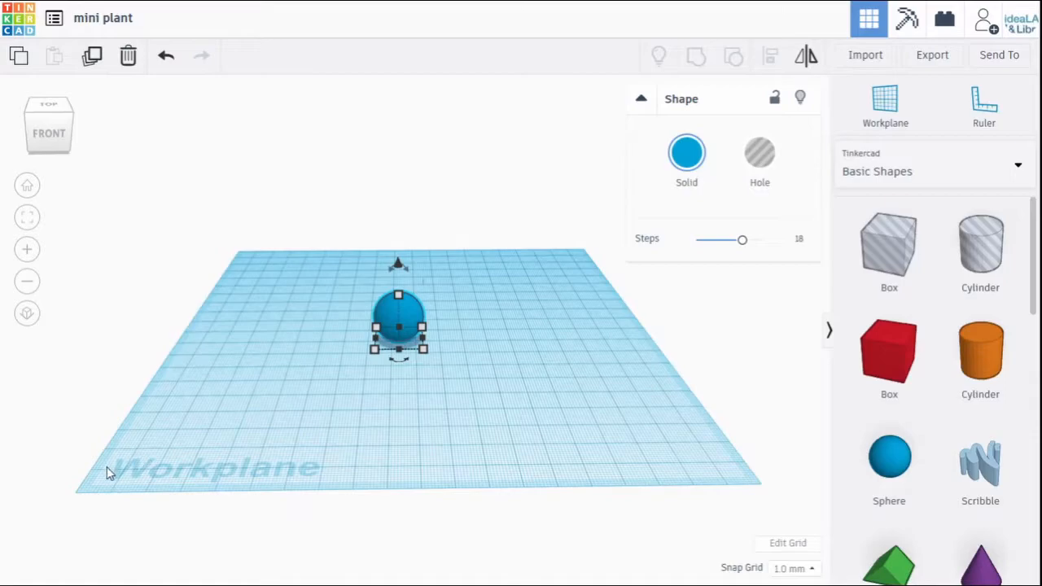
pyautogui.moveTo(645, 398)
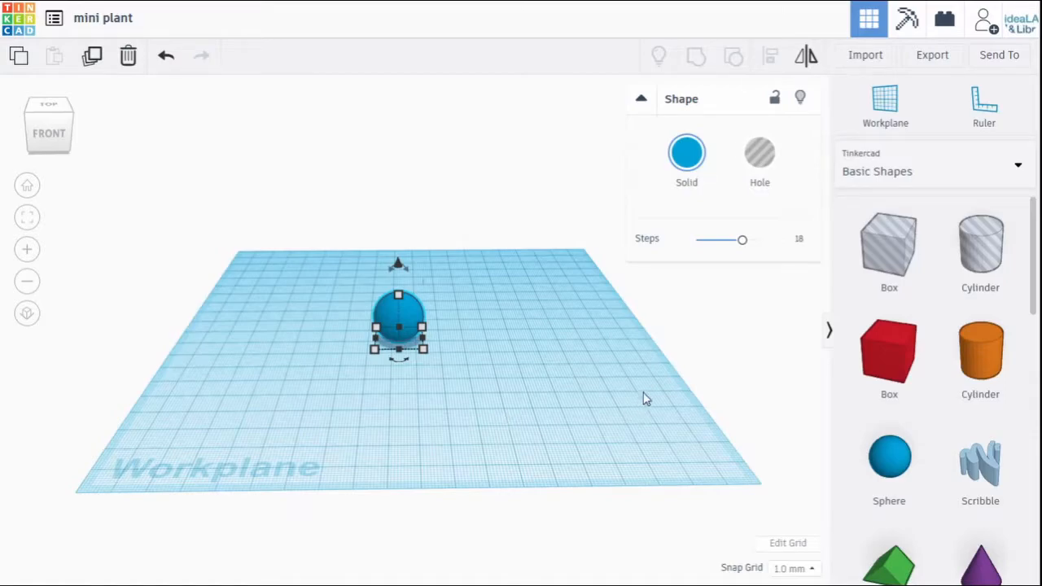
pyautogui.moveTo(983, 104)
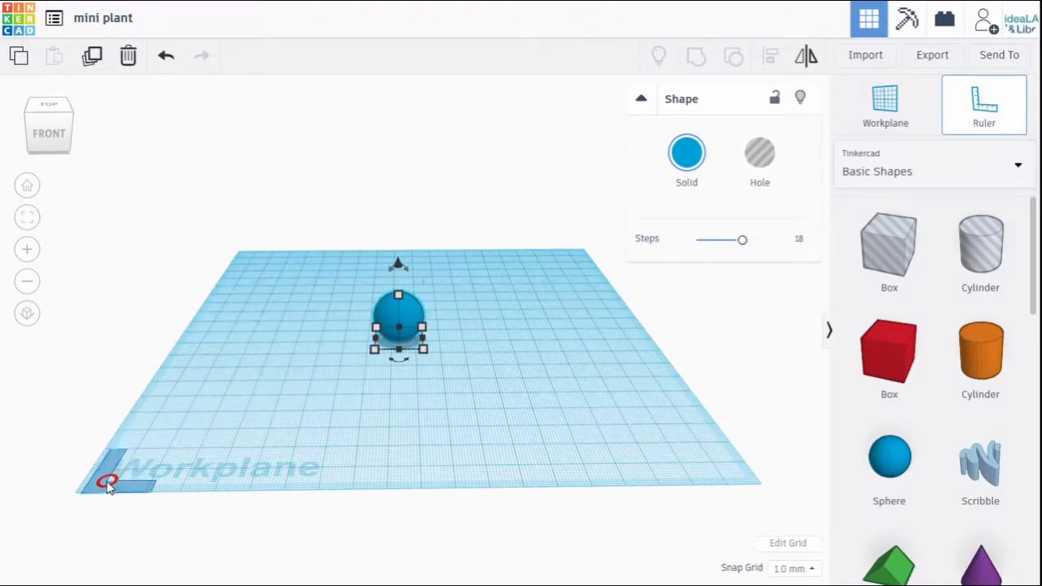
# Step: Set the ruler at the workplane's front-left corner to read the sphere's 20 mm dimensions
pyautogui.click(107, 480)
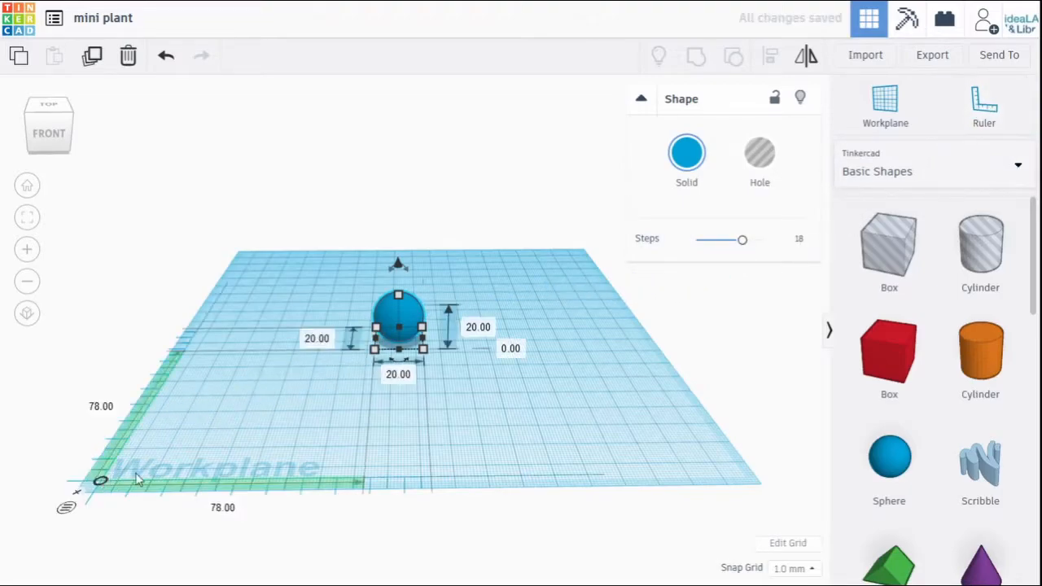
pyautogui.moveTo(180, 446)
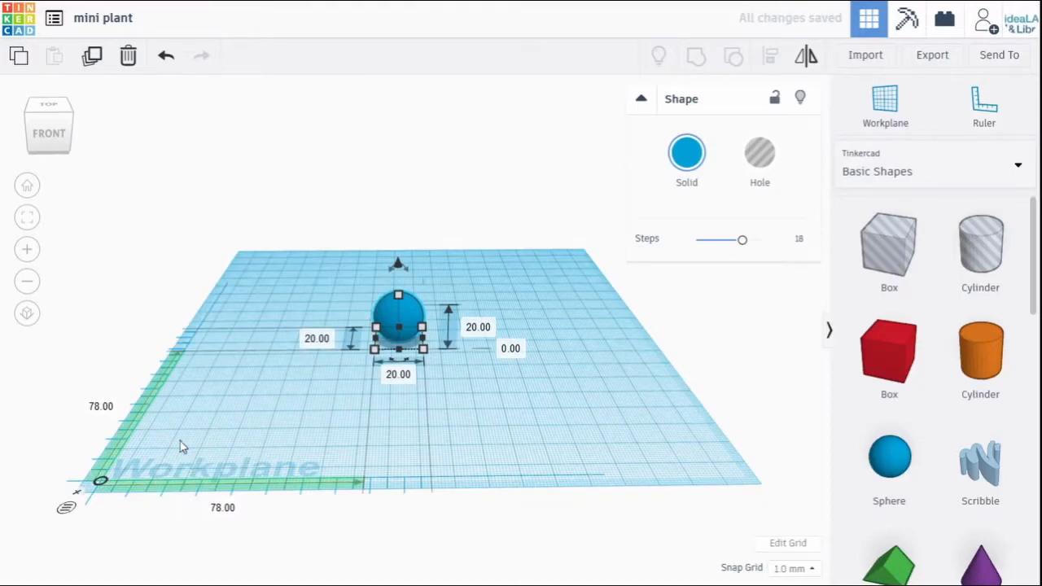
pyautogui.moveTo(552, 386)
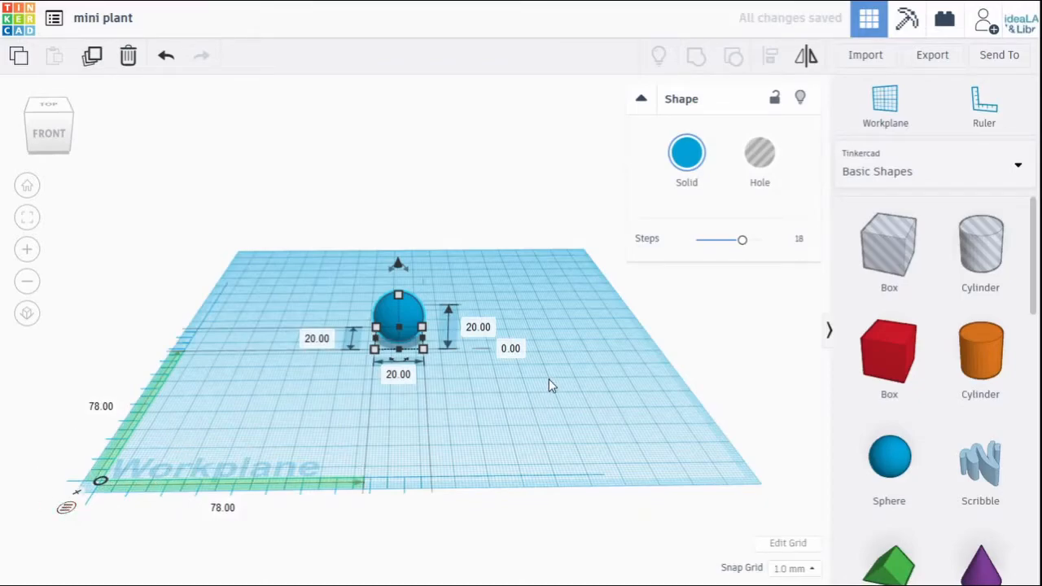
pyautogui.moveTo(362, 325)
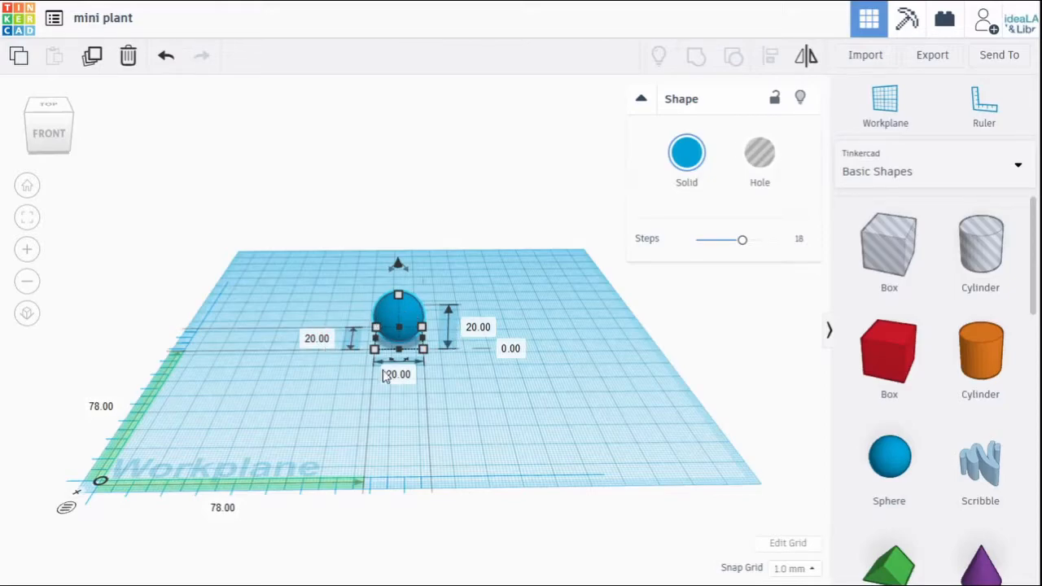
pyautogui.moveTo(480, 365)
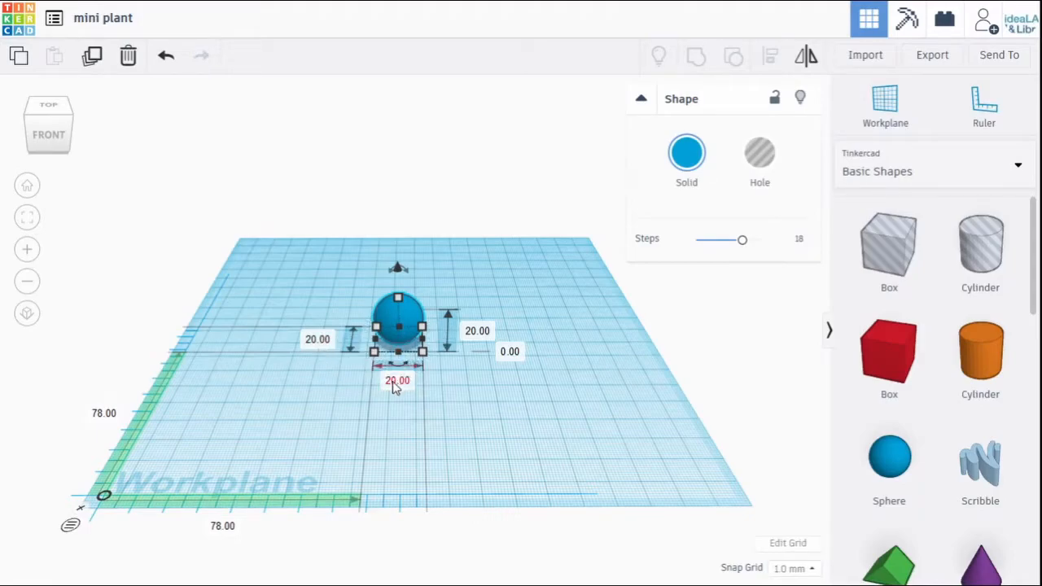
# Step: Edit the sphere's width and length figures toward 100 mm
pyautogui.click(397, 381)
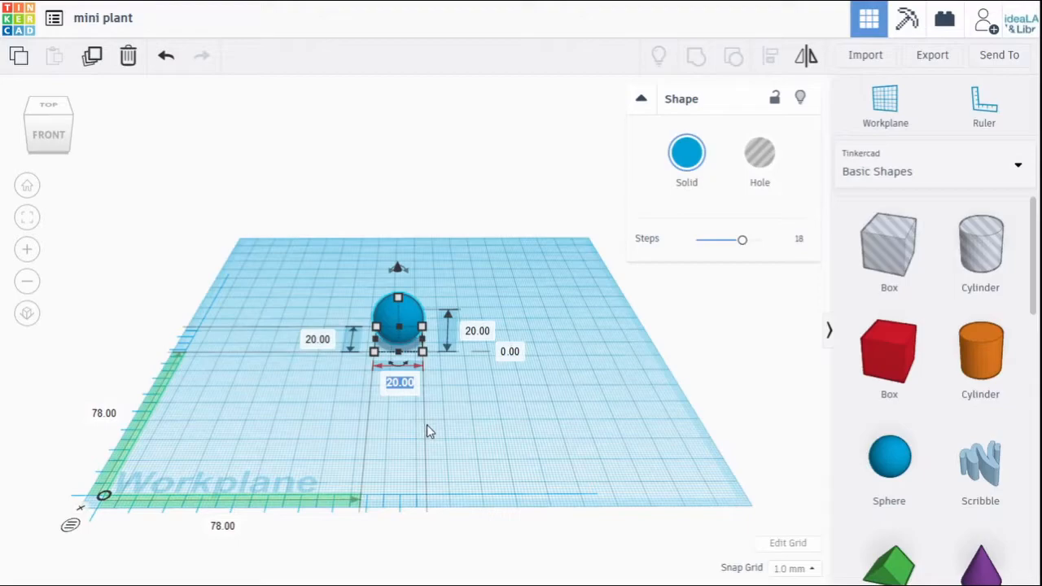
pyautogui.moveTo(423, 352); pyautogui.dragTo(615, 352)
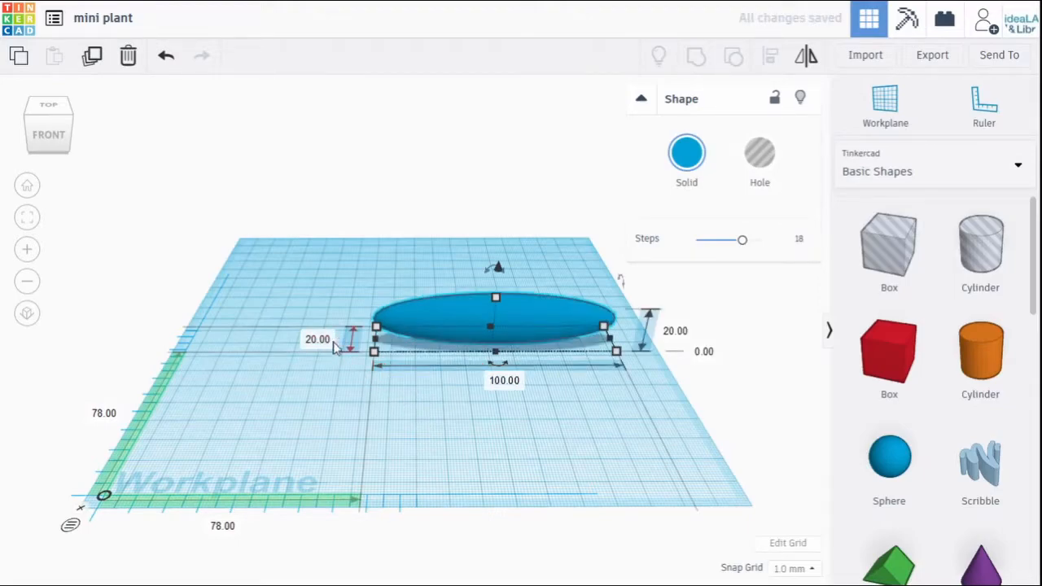
pyautogui.click(317, 340)
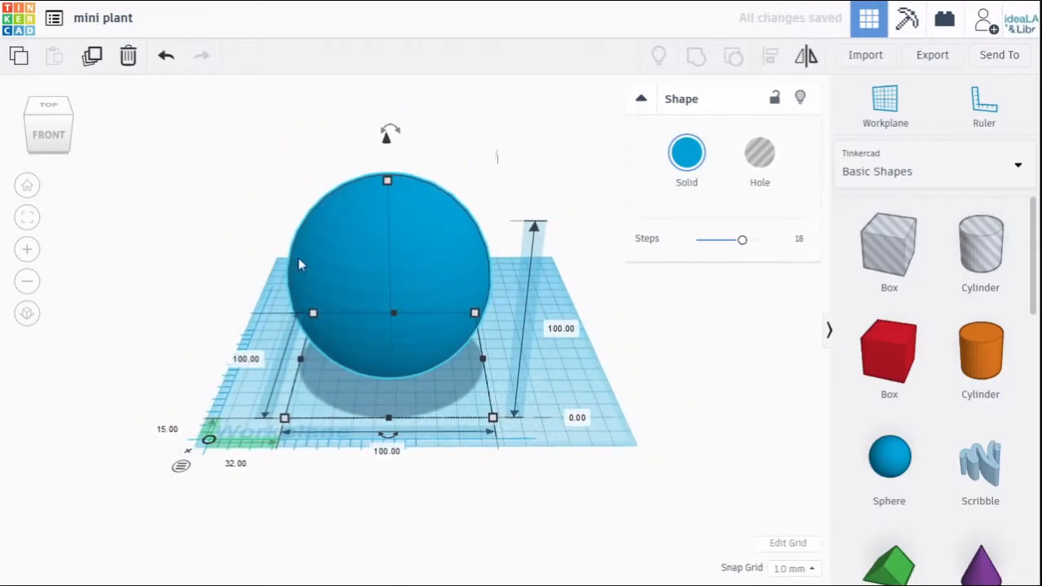
pyautogui.moveTo(299, 293)
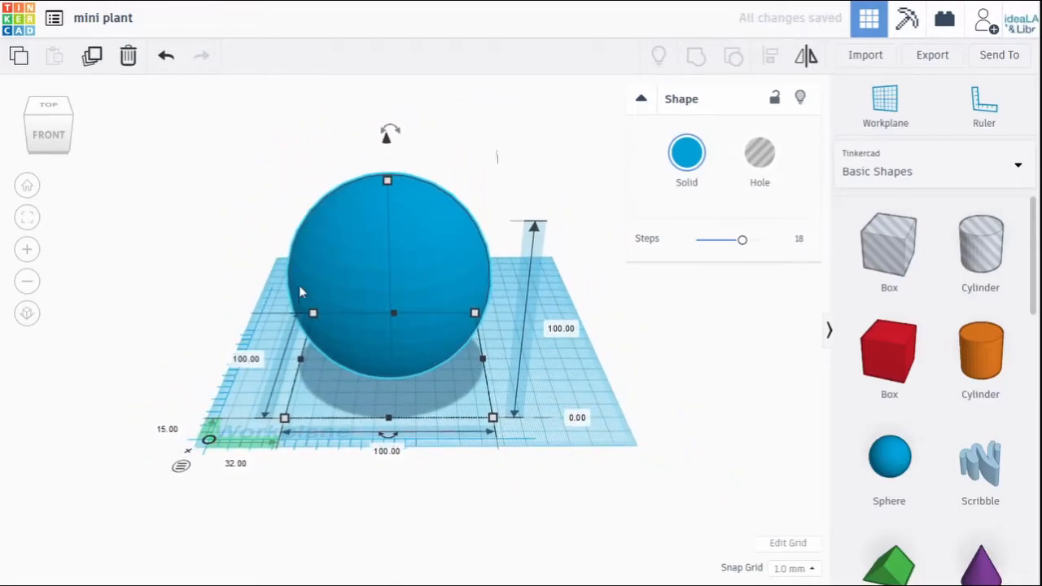
pyautogui.moveTo(498, 303)
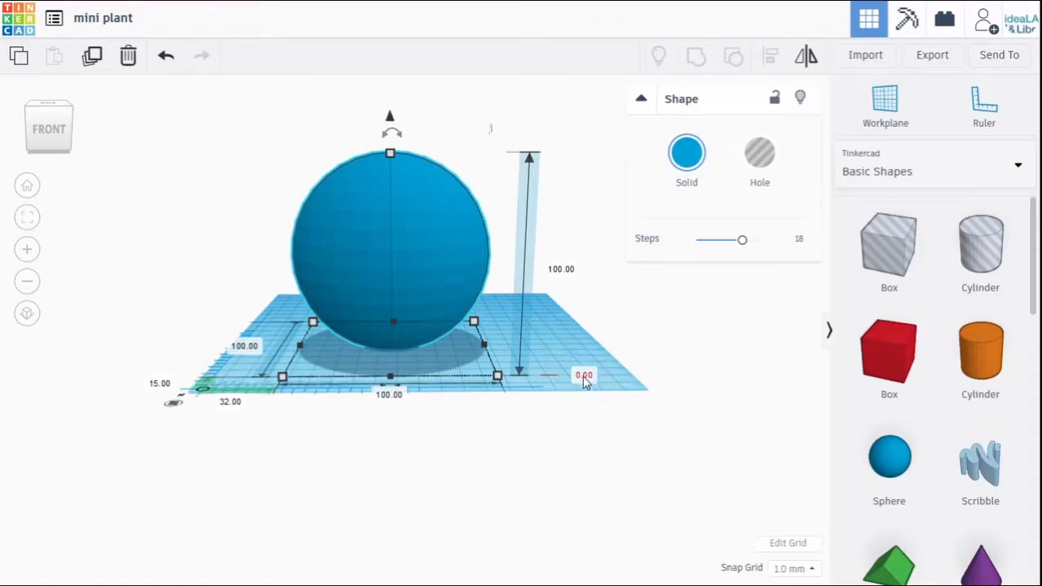
pyautogui.moveTo(583, 381)
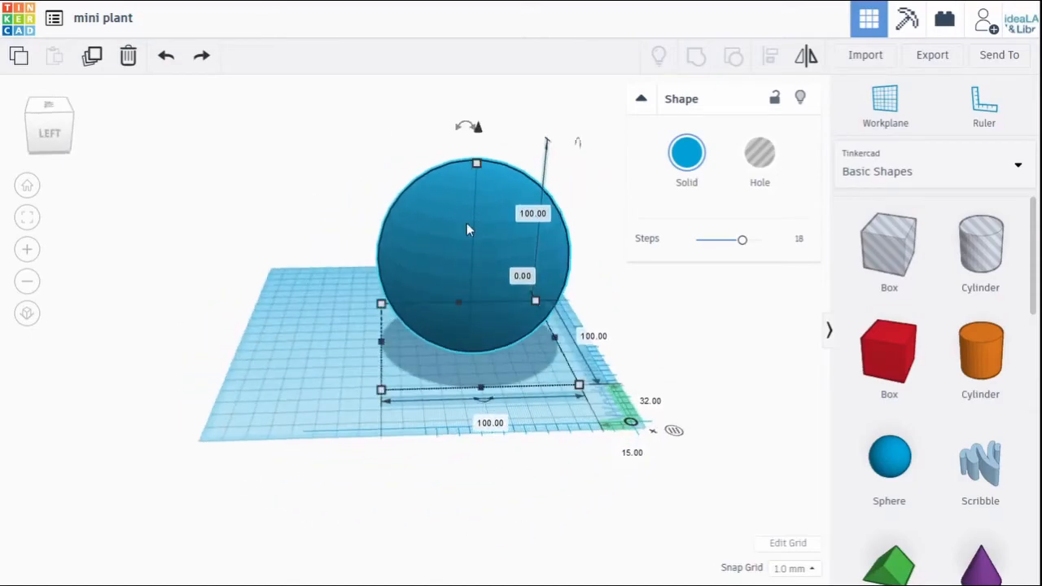
pyautogui.moveTo(749, 307)
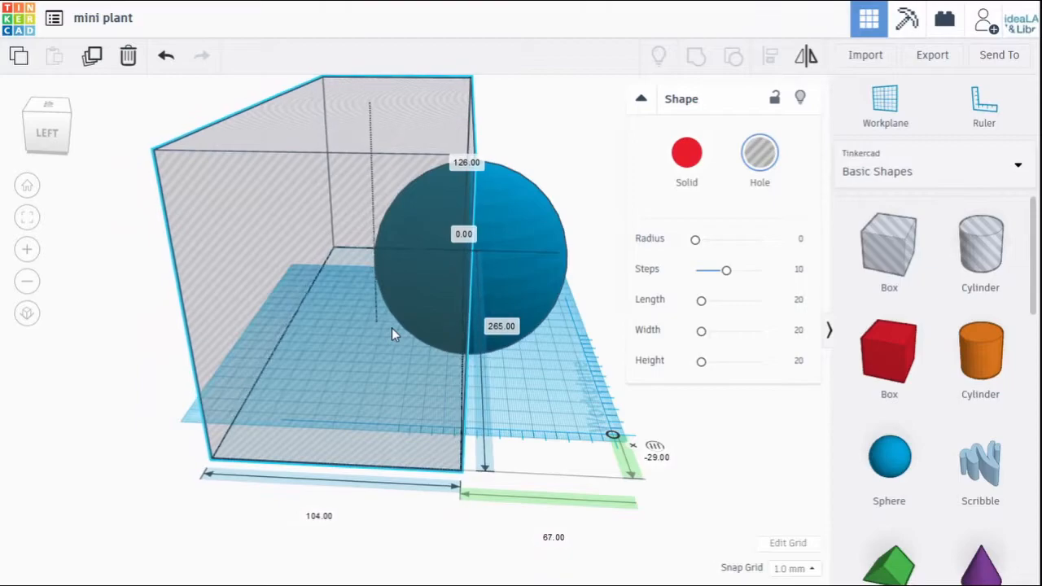
# Step: Select the tall box hole covering half of the sphere
pyautogui.click(594, 329)
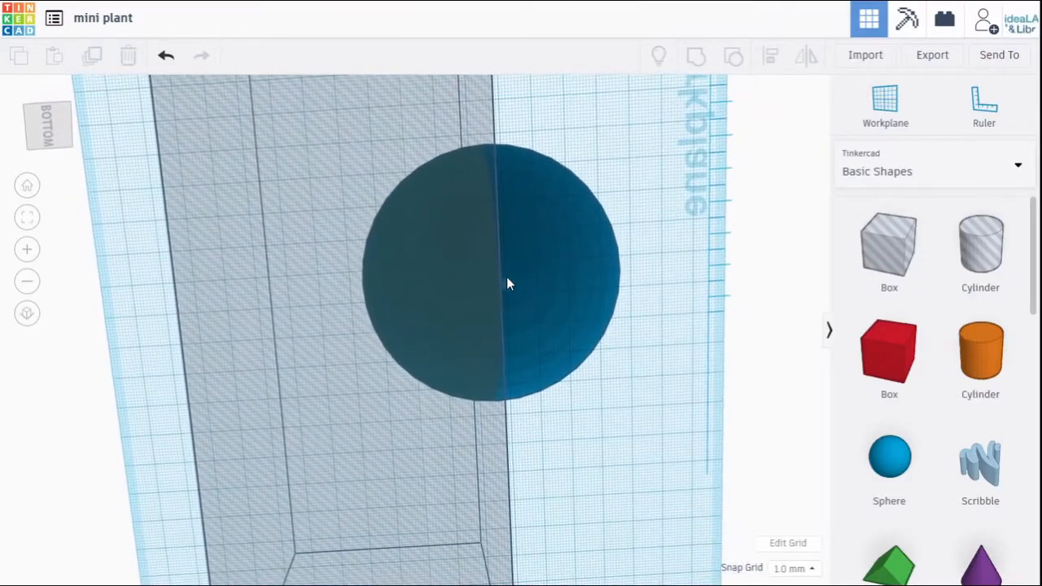
pyautogui.moveTo(319, 280)
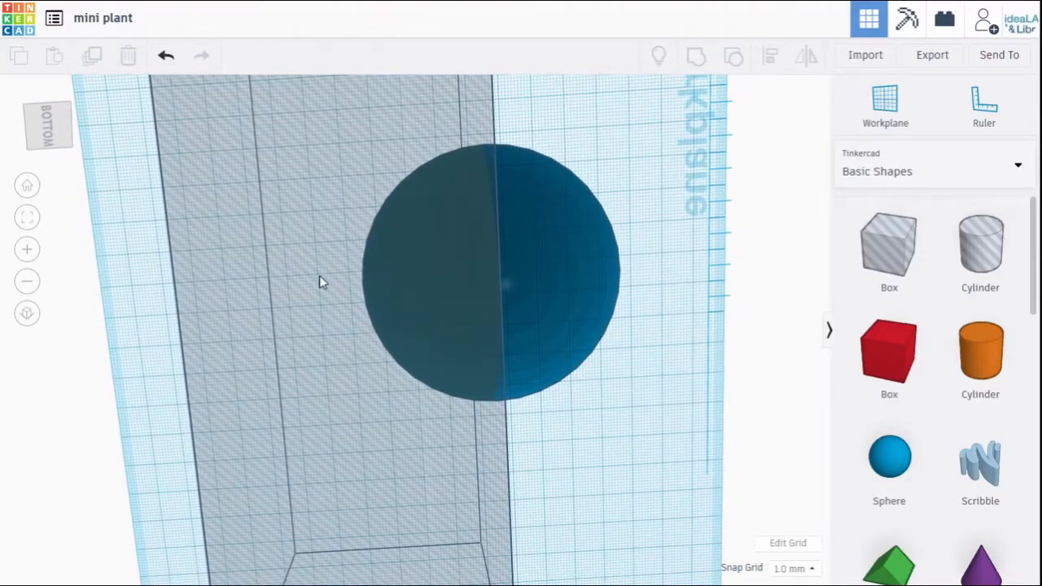
pyautogui.click(488, 269)
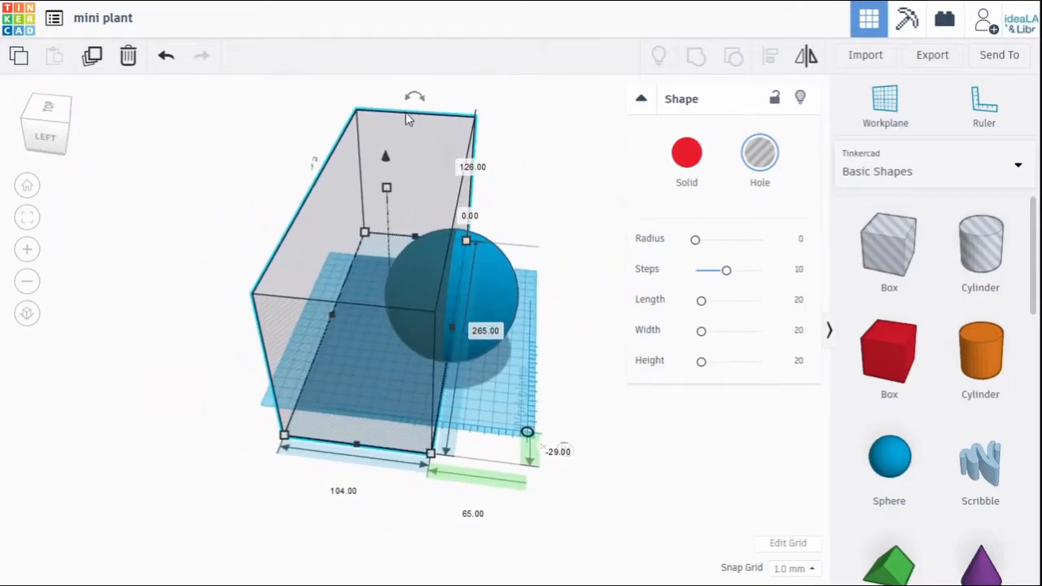
pyautogui.moveTo(340, 306)
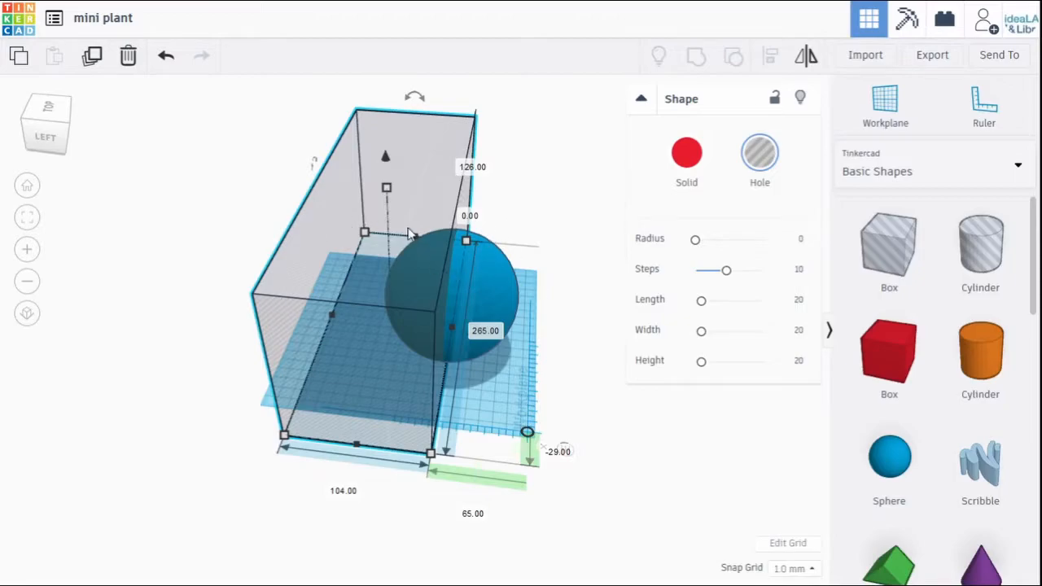
pyautogui.moveTo(443, 108)
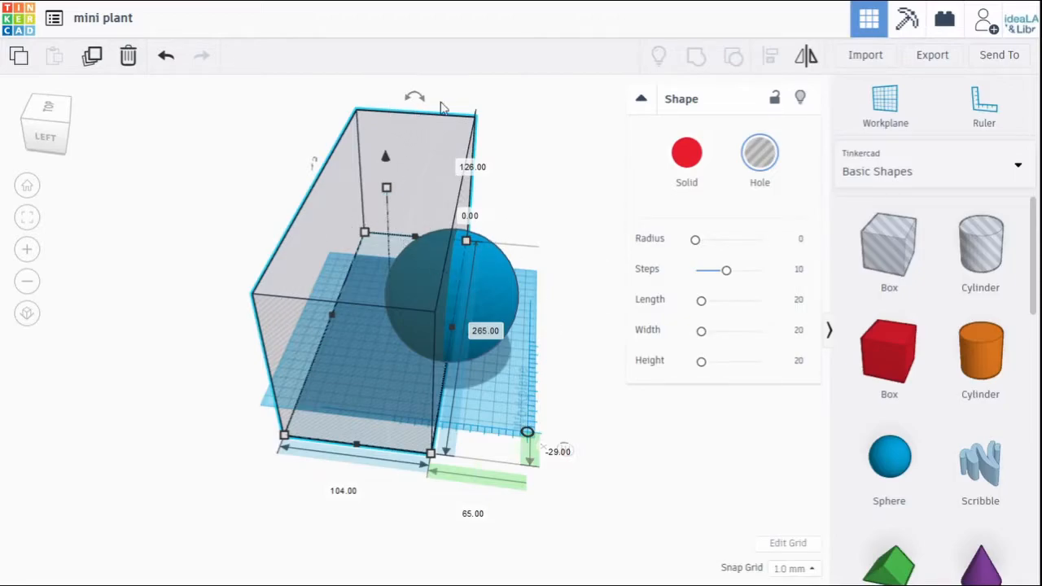
pyautogui.moveTo(410, 469)
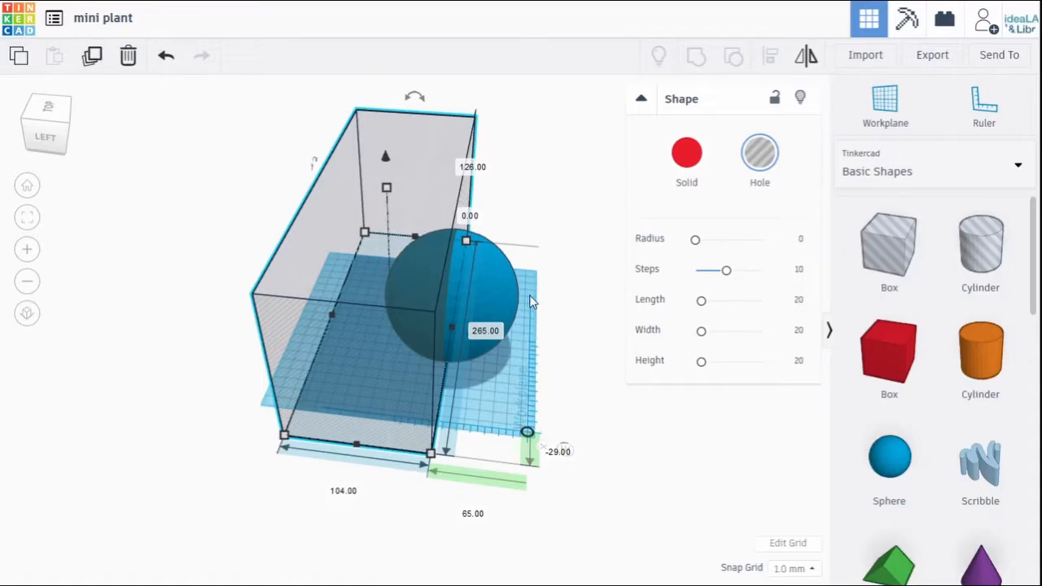
pyautogui.moveTo(489, 277)
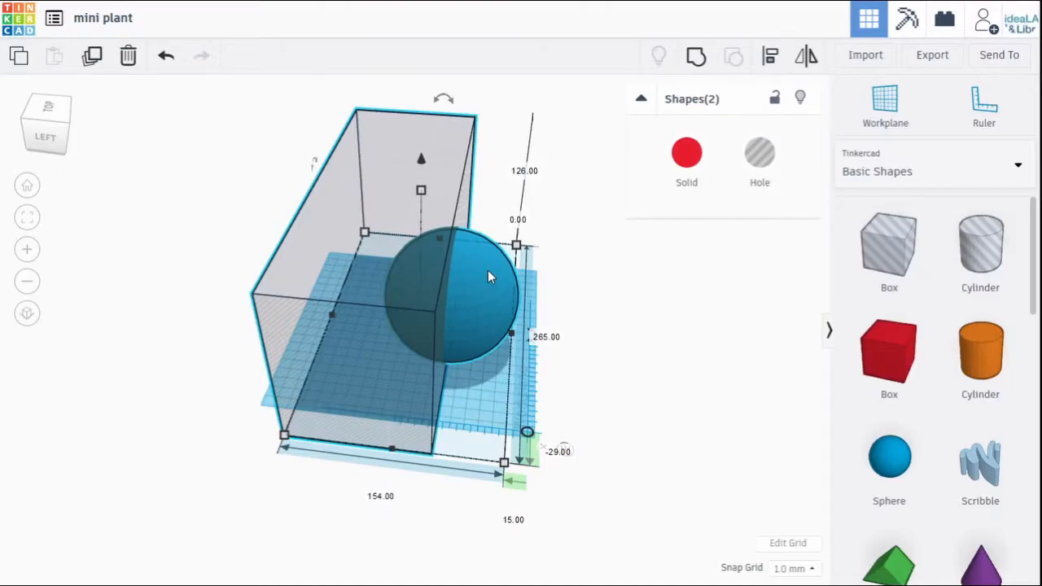
pyautogui.moveTo(561, 285)
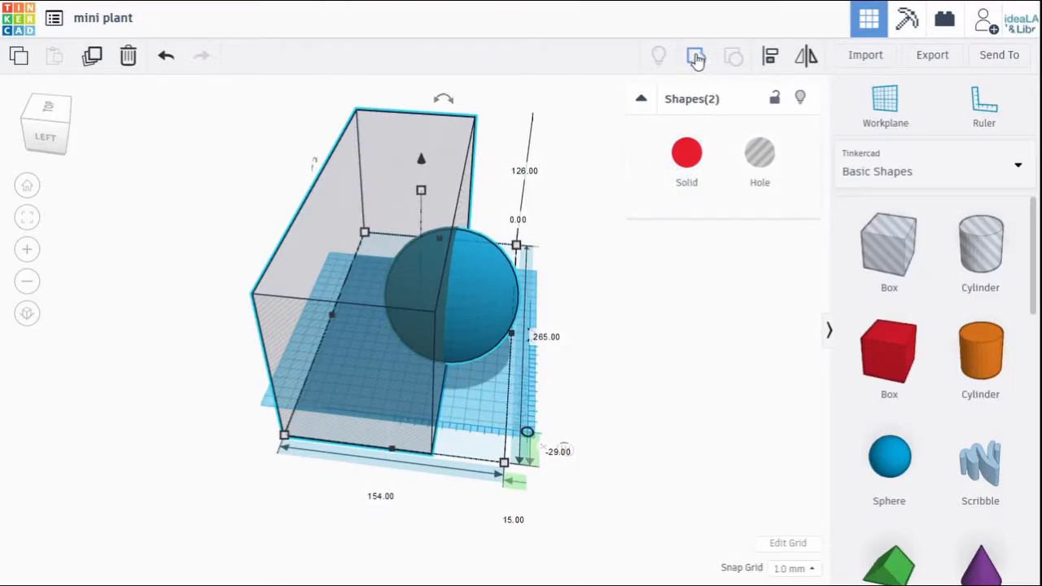
# Step: Group the sphere with the box hole, leaving half of the sphere
pyautogui.click(695, 55)
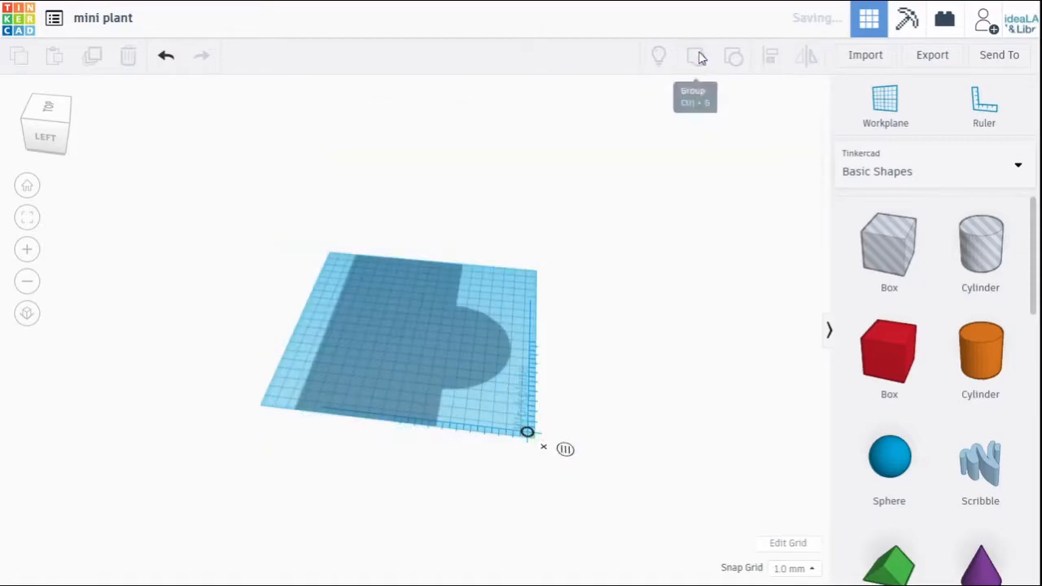
pyautogui.click(694, 56)
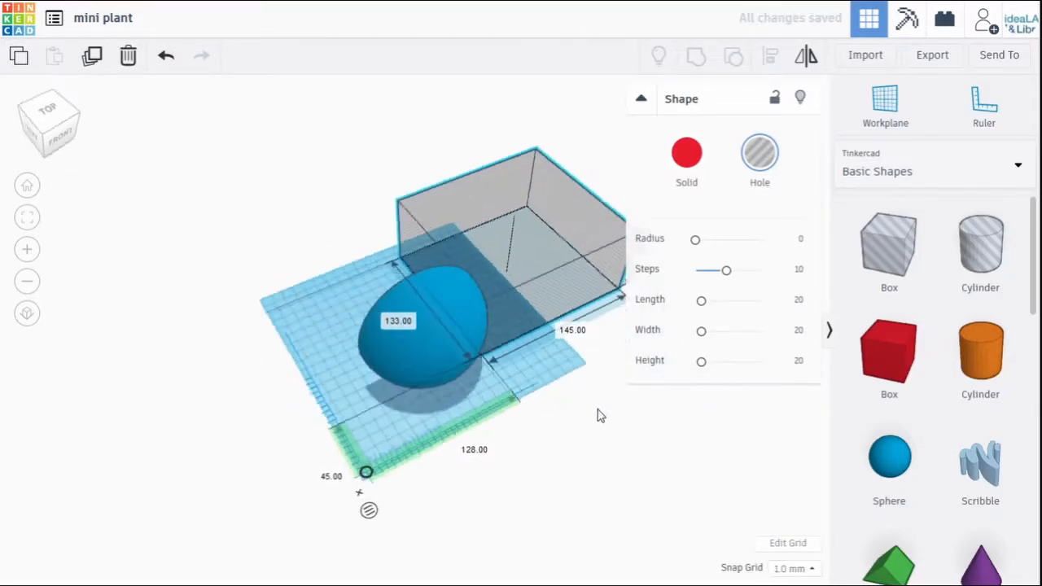
# Step: Orbit the quarter sphere back to a front-facing view
pyautogui.rightClick(599, 415)
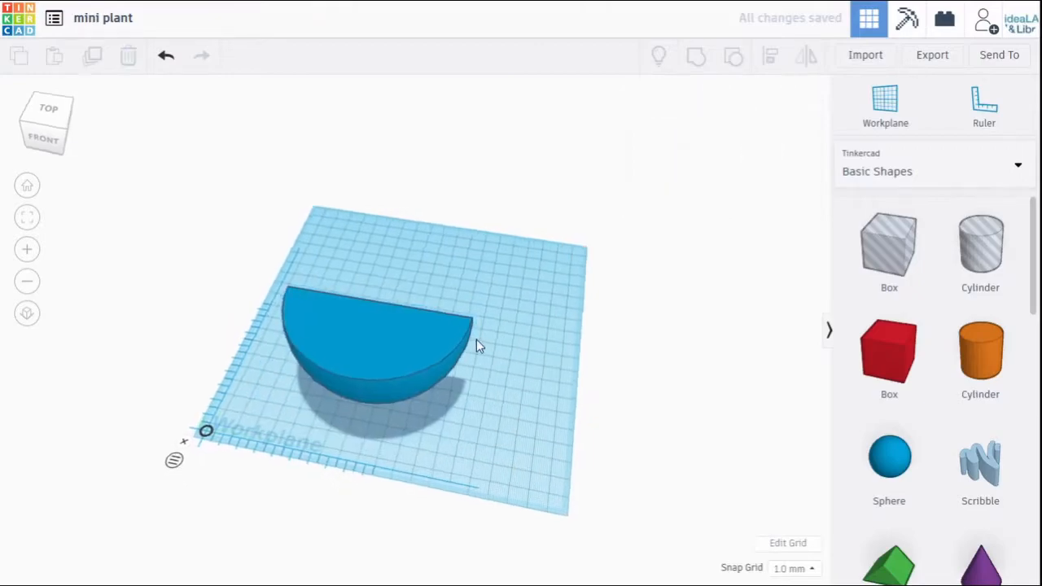
pyautogui.moveTo(475, 345); pyautogui.dragTo(557, 329)
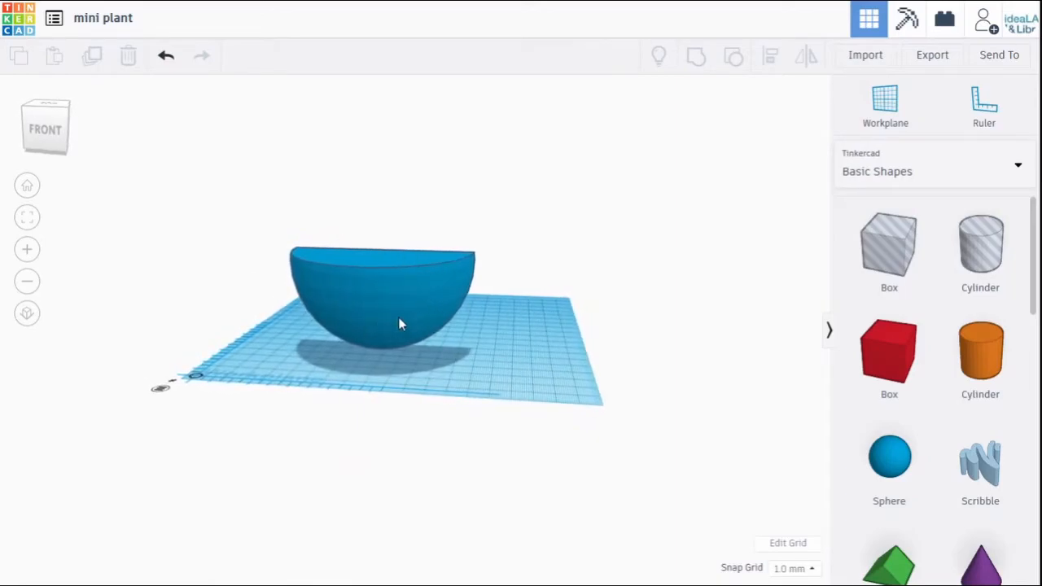
pyautogui.moveTo(399, 280)
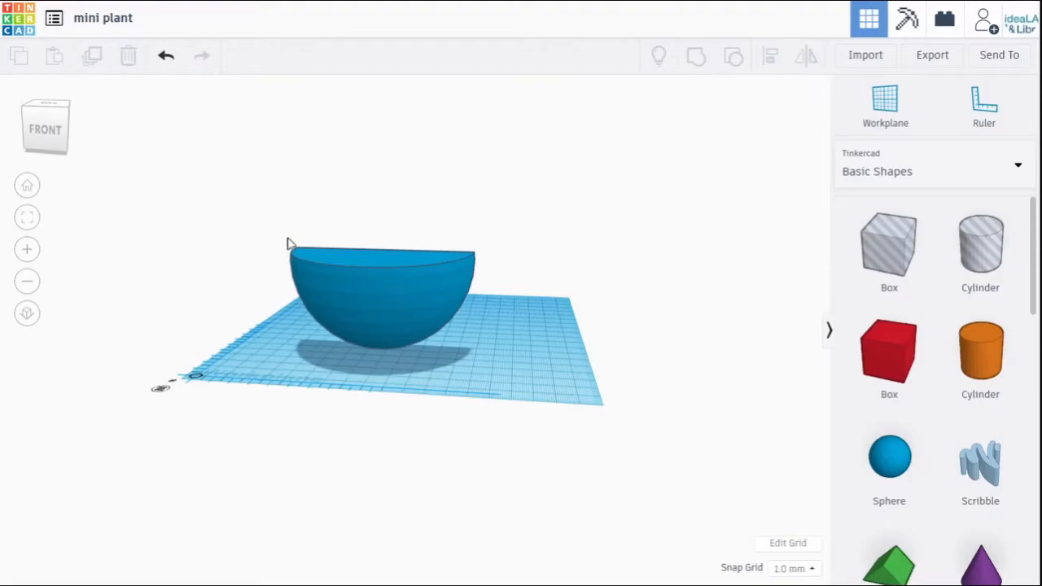
pyautogui.moveTo(524, 350)
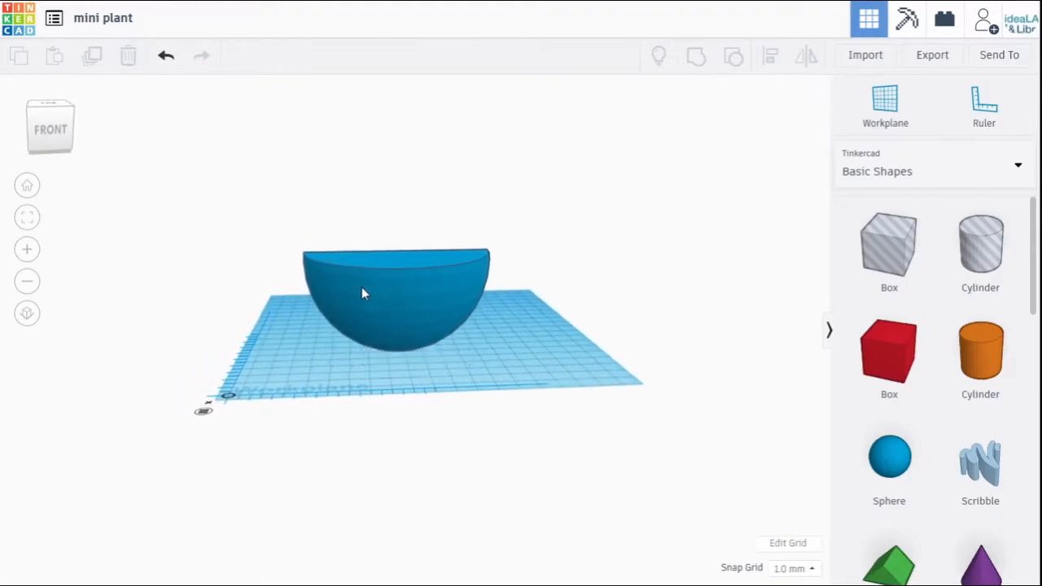
# Step: Select the quarter sphere while viewing it straight on from the front
pyautogui.click(361, 293)
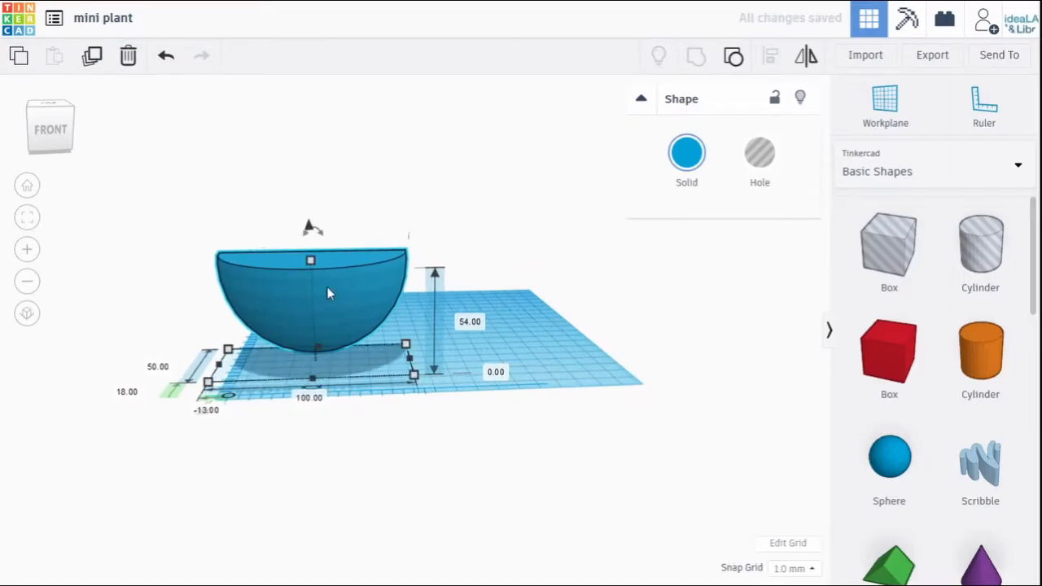
pyautogui.moveTo(362, 280)
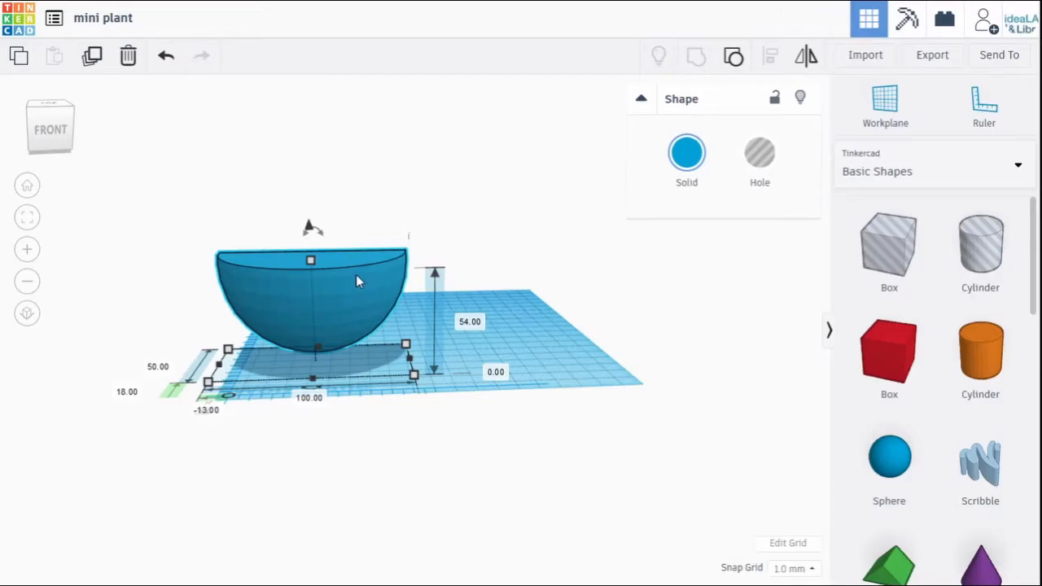
pyautogui.moveTo(106, 106)
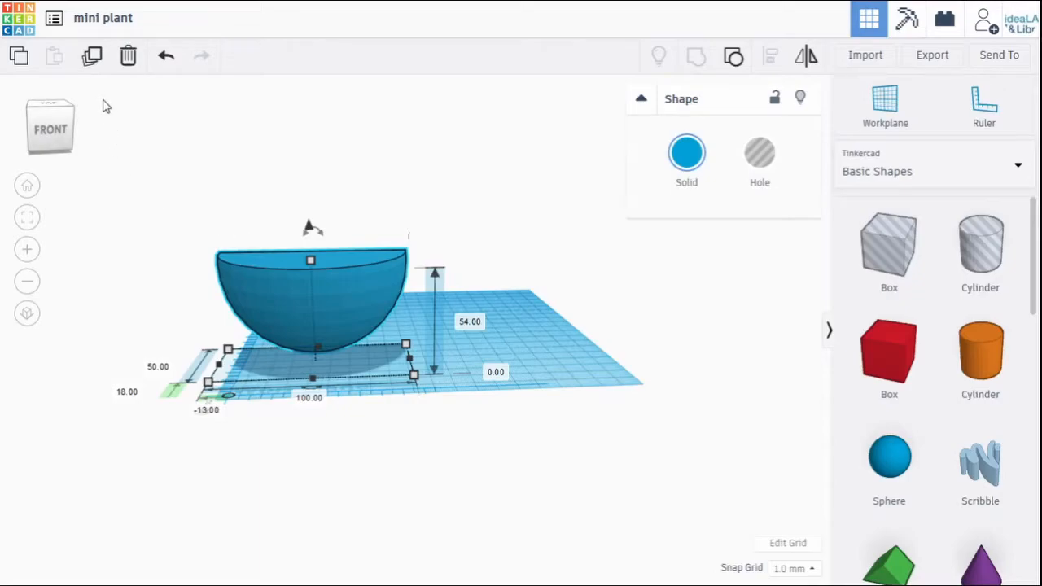
pyautogui.moveTo(91, 56)
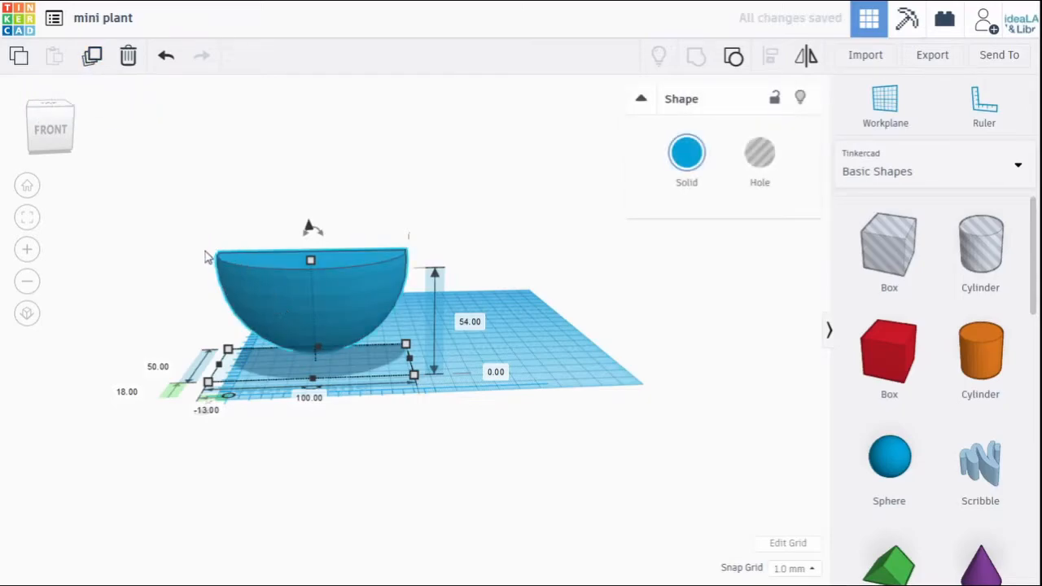
pyautogui.moveTo(247, 326)
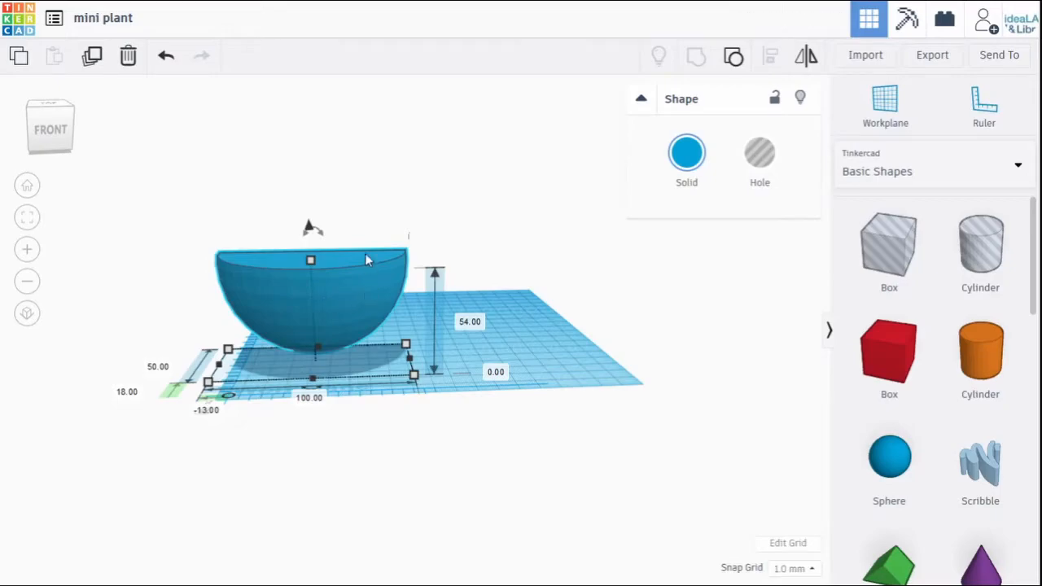
pyautogui.moveTo(355, 313)
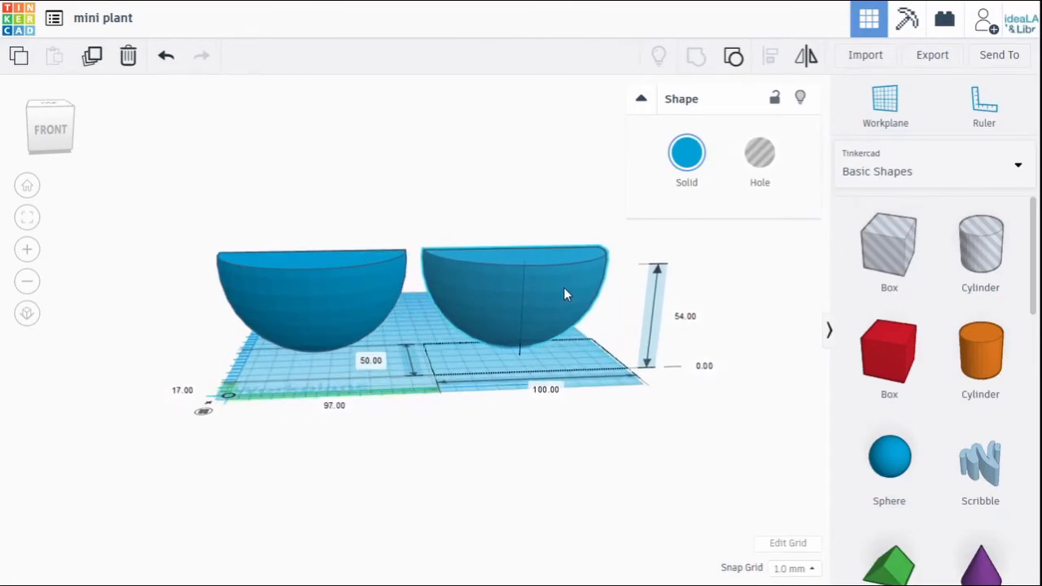
# Step: Select the duplicated quarter sphere sitting beside the original
pyautogui.click(513, 293)
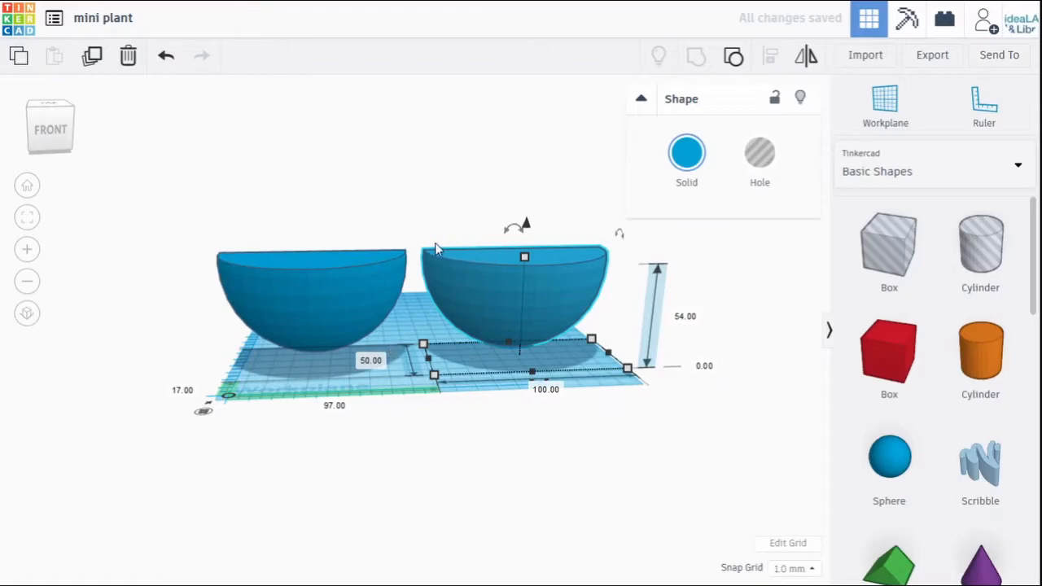
pyautogui.moveTo(415, 252)
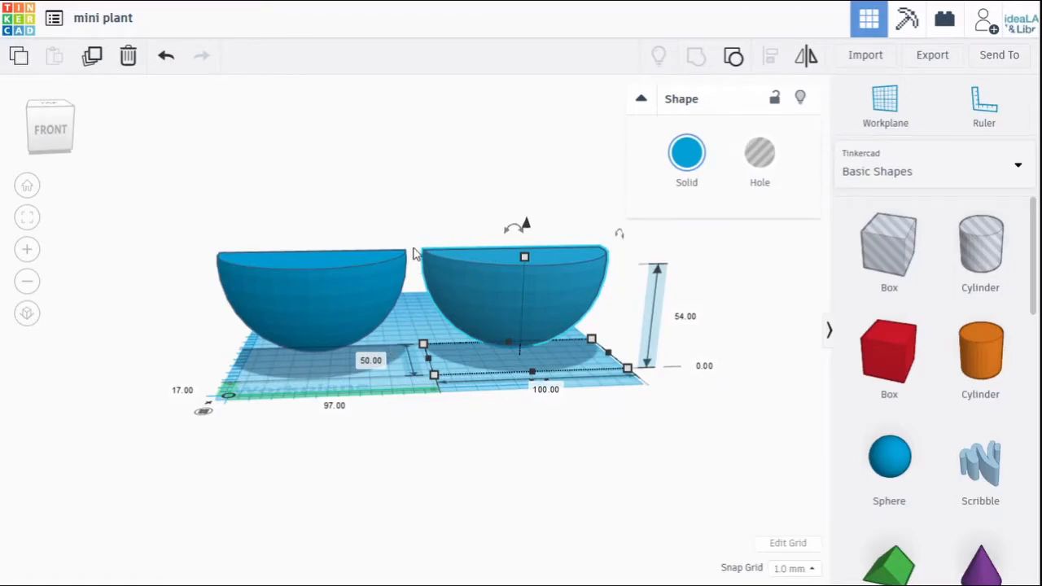
pyautogui.moveTo(221, 251)
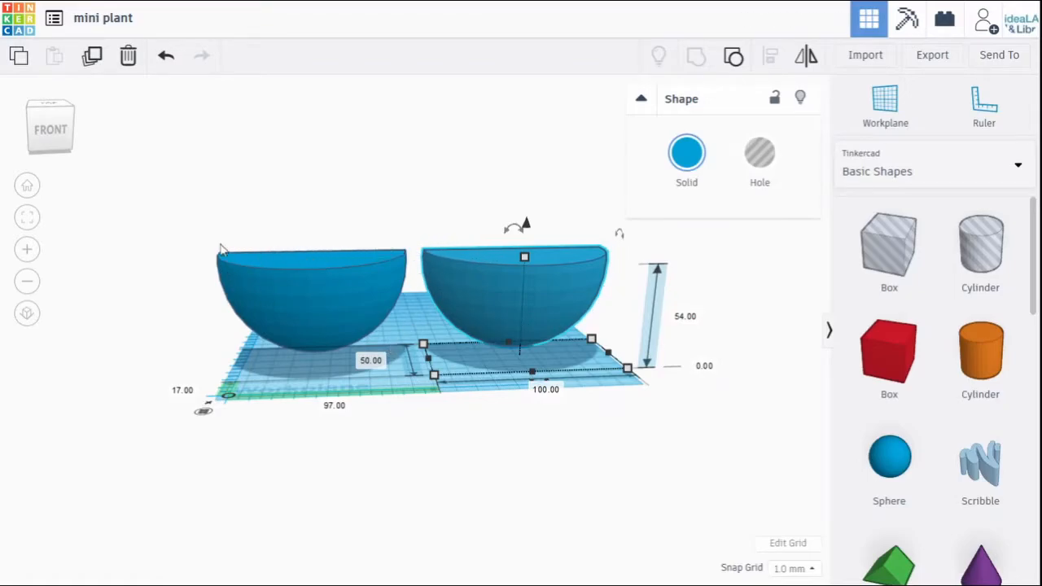
pyautogui.moveTo(326, 287)
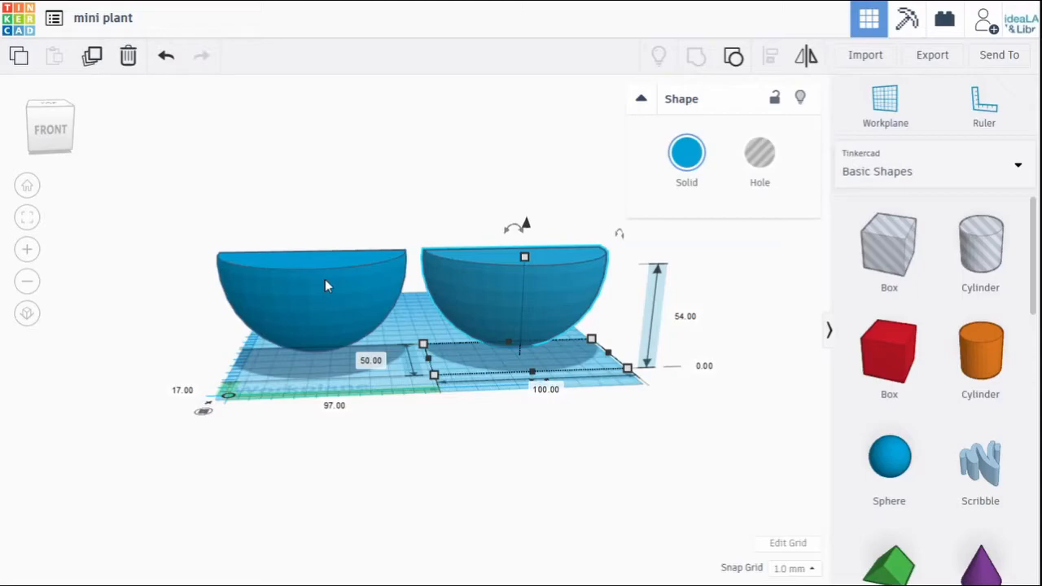
pyautogui.moveTo(270, 277)
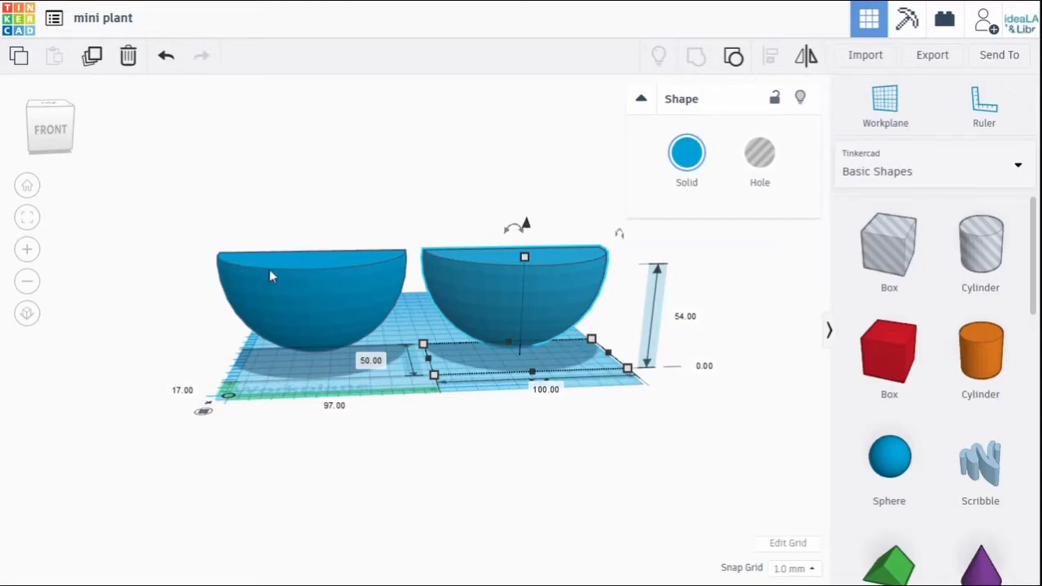
pyautogui.moveTo(565, 443)
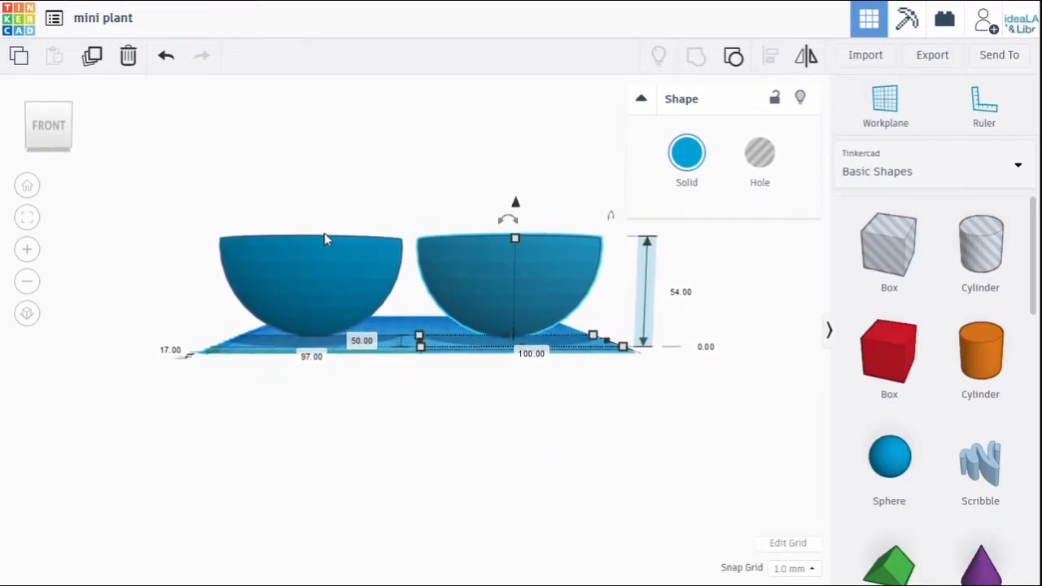
pyautogui.moveTo(438, 237)
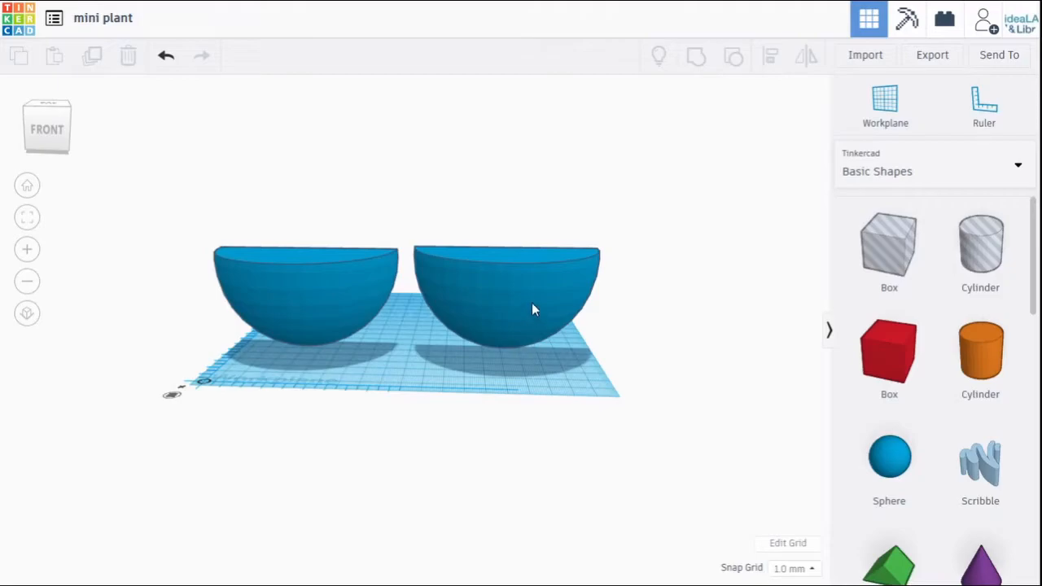
# Step: Turn the second quarter sphere into a hole shape
pyautogui.click(508, 285)
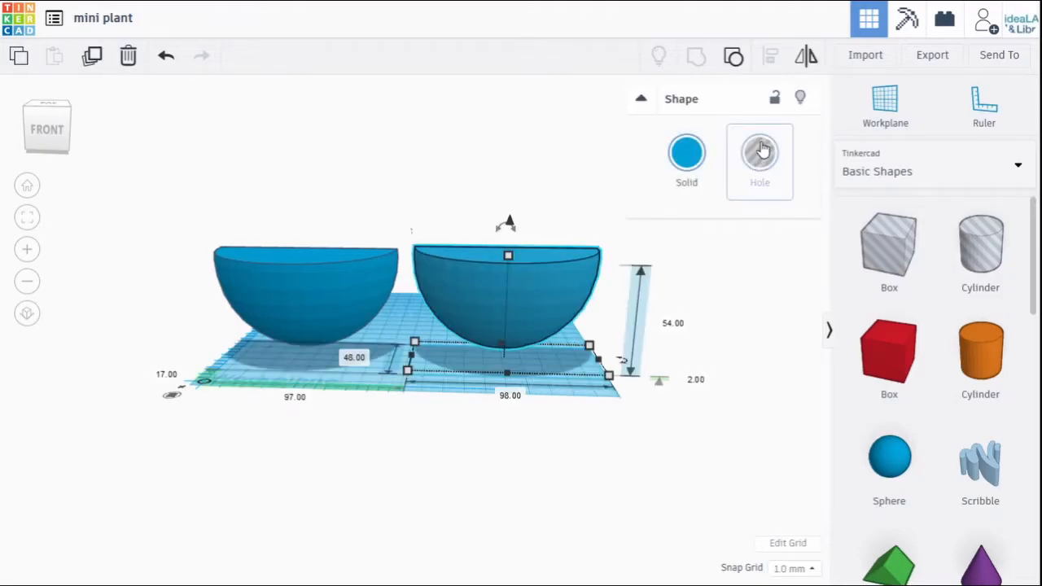
pyautogui.click(759, 154)
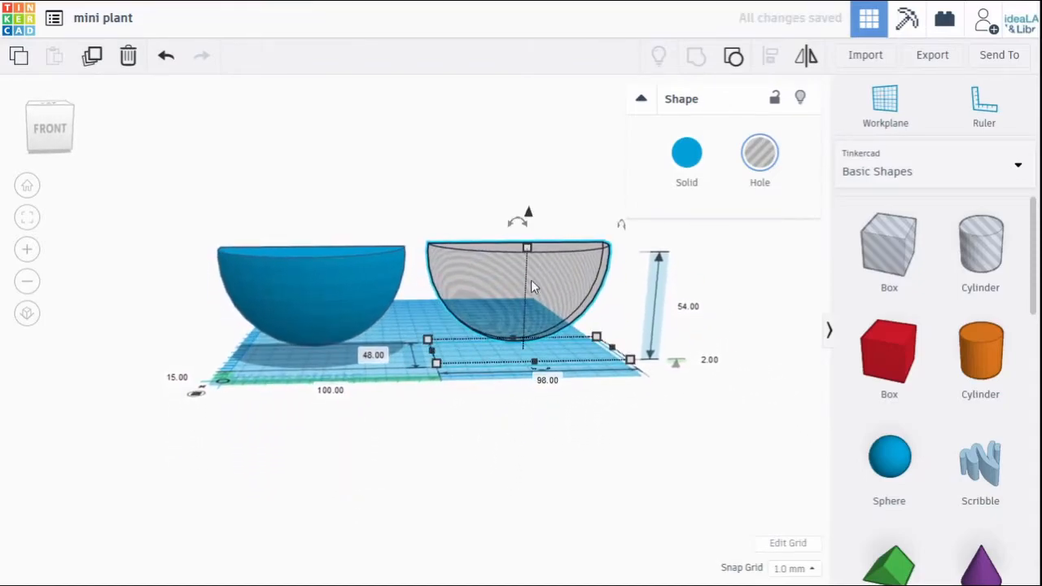
pyautogui.moveTo(562, 283)
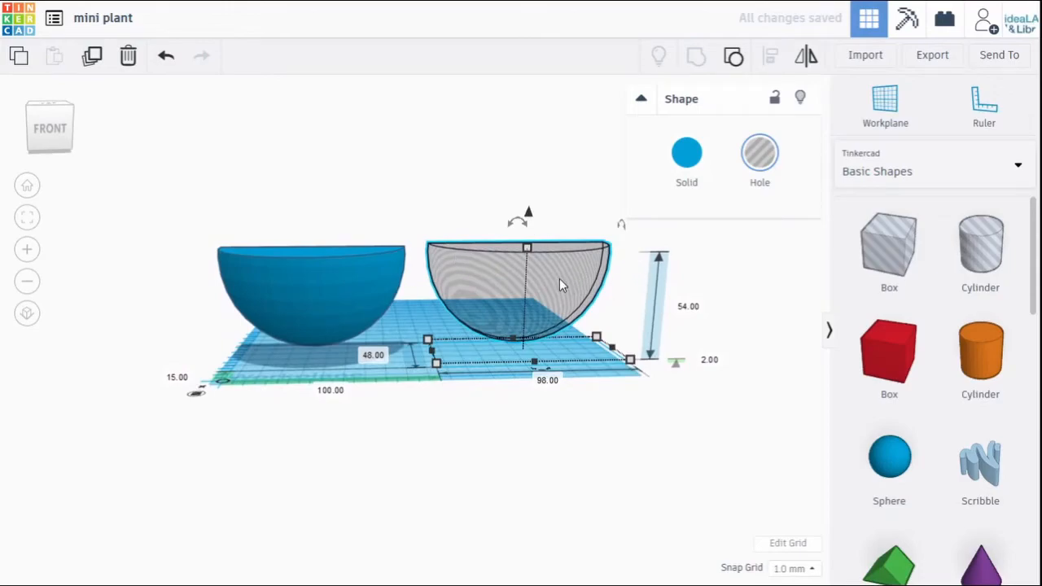
pyautogui.moveTo(524, 291)
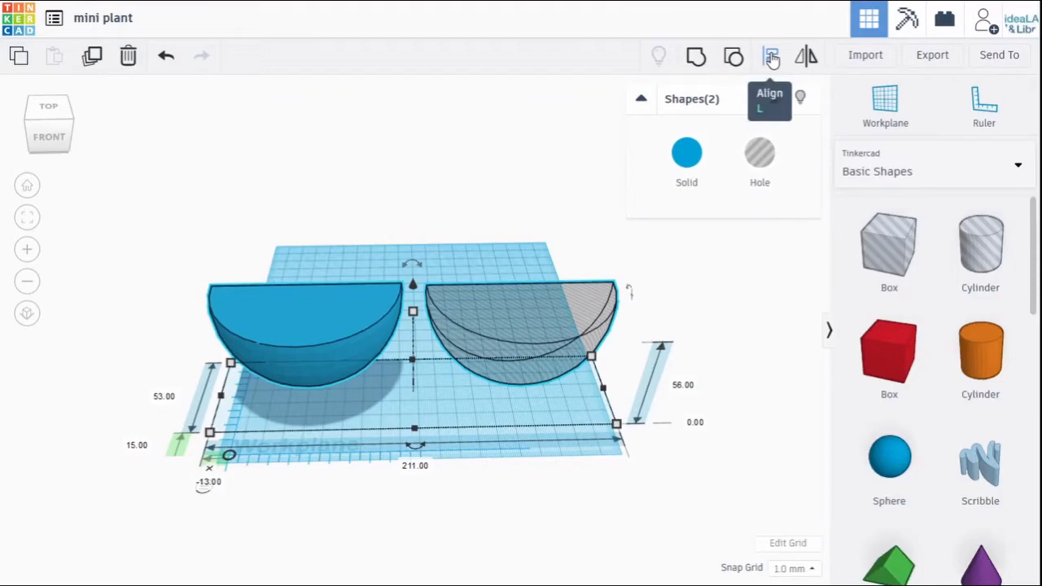
# Step: Align the hole half-sphere centred inside the solid half-sphere along both axes
pyautogui.click(768, 56)
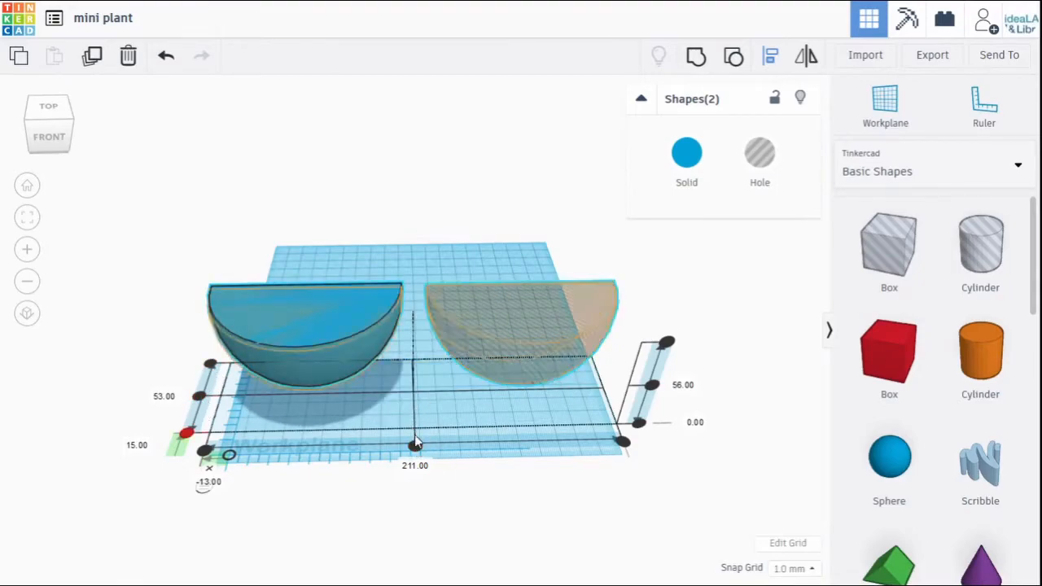
pyautogui.moveTo(415, 439); pyautogui.dragTo(415, 446)
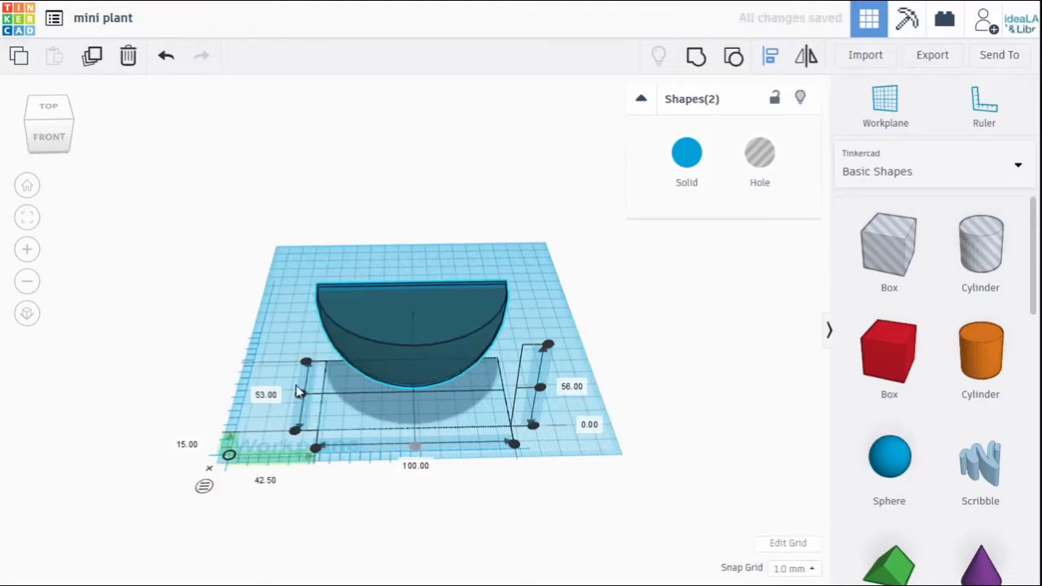
pyautogui.click(407, 334)
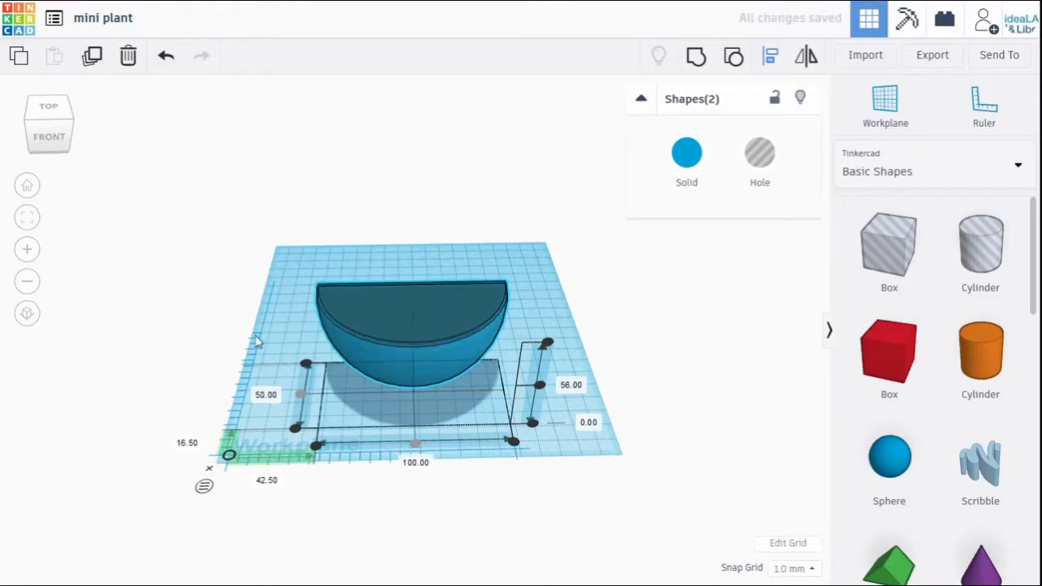
pyautogui.moveTo(570, 420)
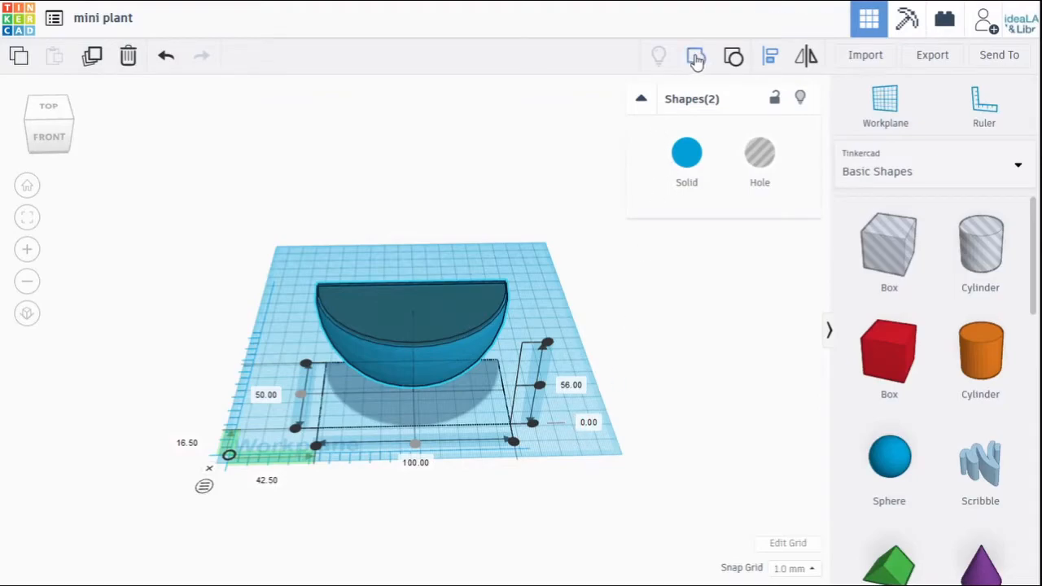
pyautogui.moveTo(697, 55)
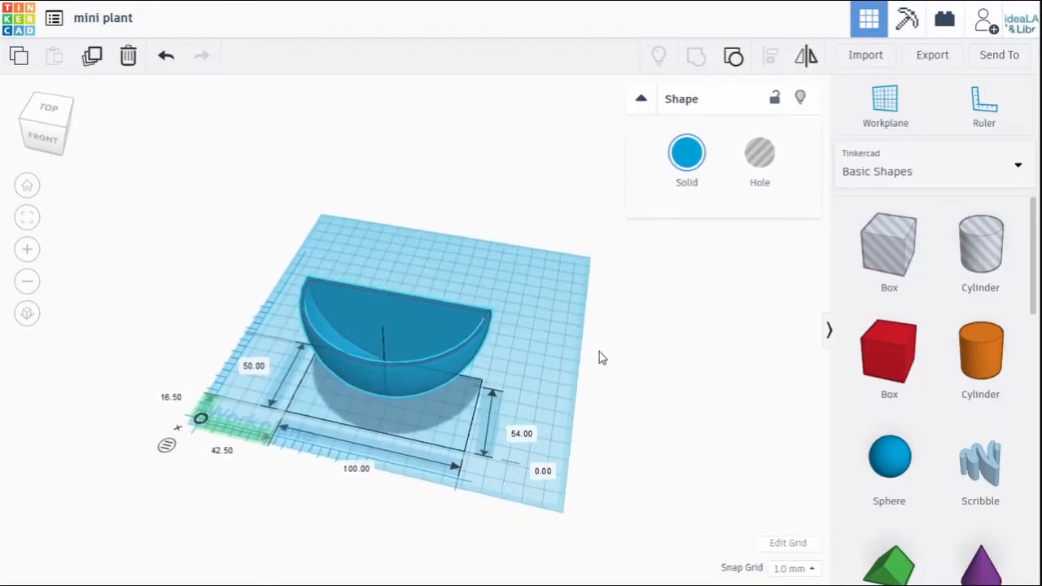
# Step: Orbit the view around the hollow half-sphere shell
pyautogui.moveTo(602, 358); pyautogui.dragTo(225, 305)
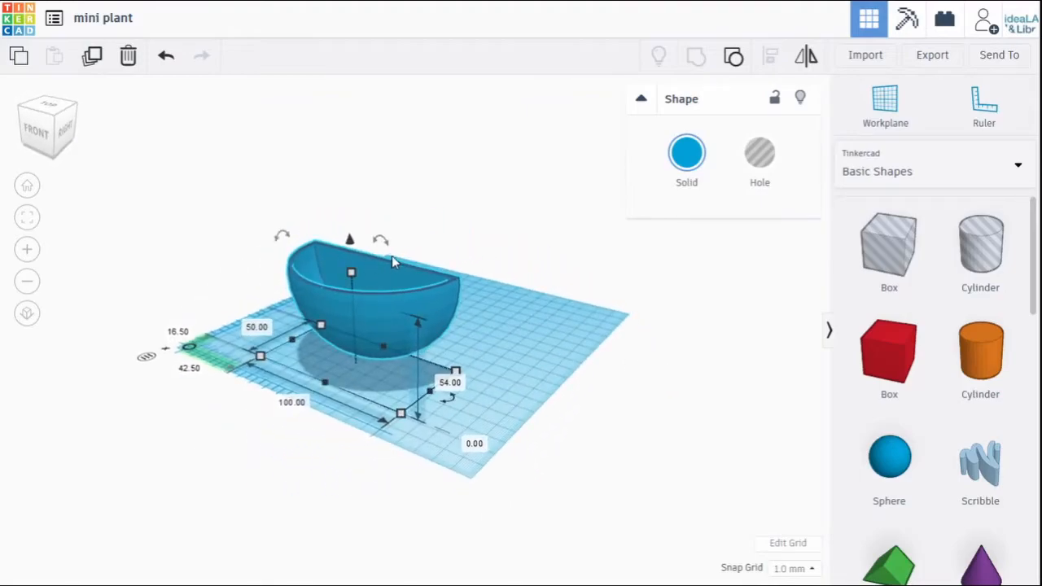
pyautogui.moveTo(399, 259)
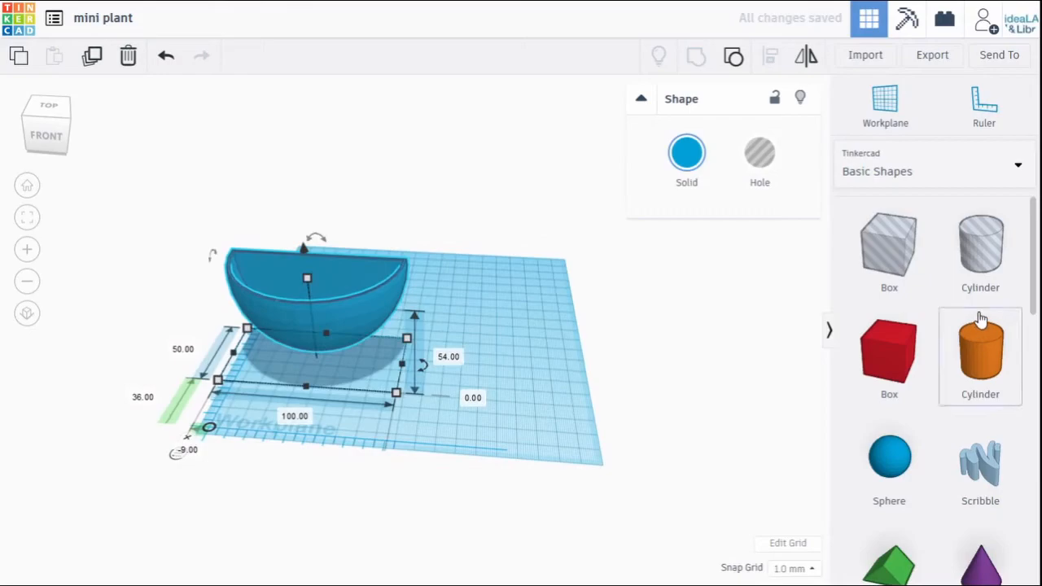
pyautogui.moveTo(980, 248)
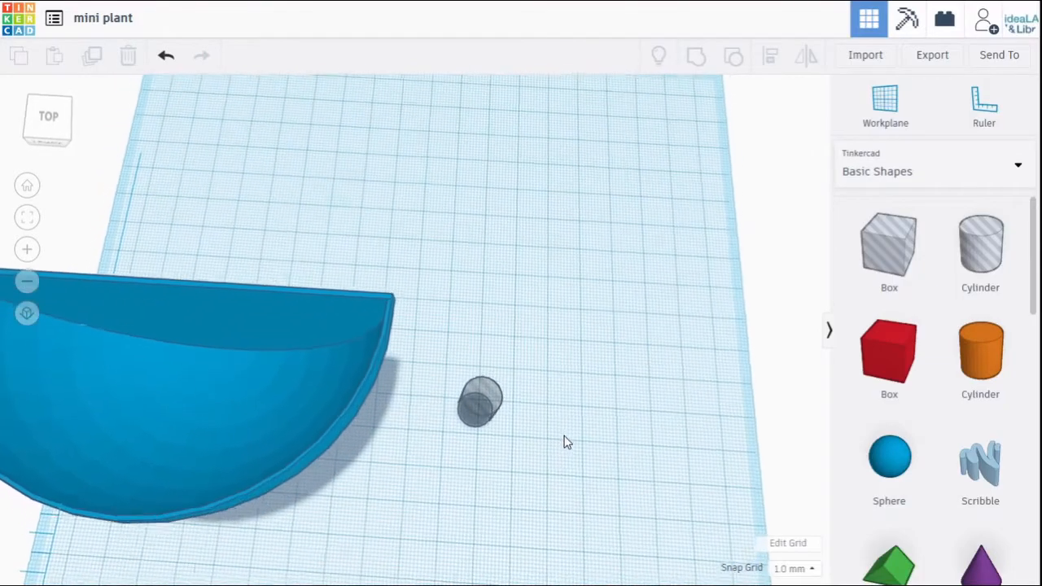
# Step: Resize the cylinder hole to 5, align the two cylinders and group them into one keyhole shape
pyautogui.click(480, 403)
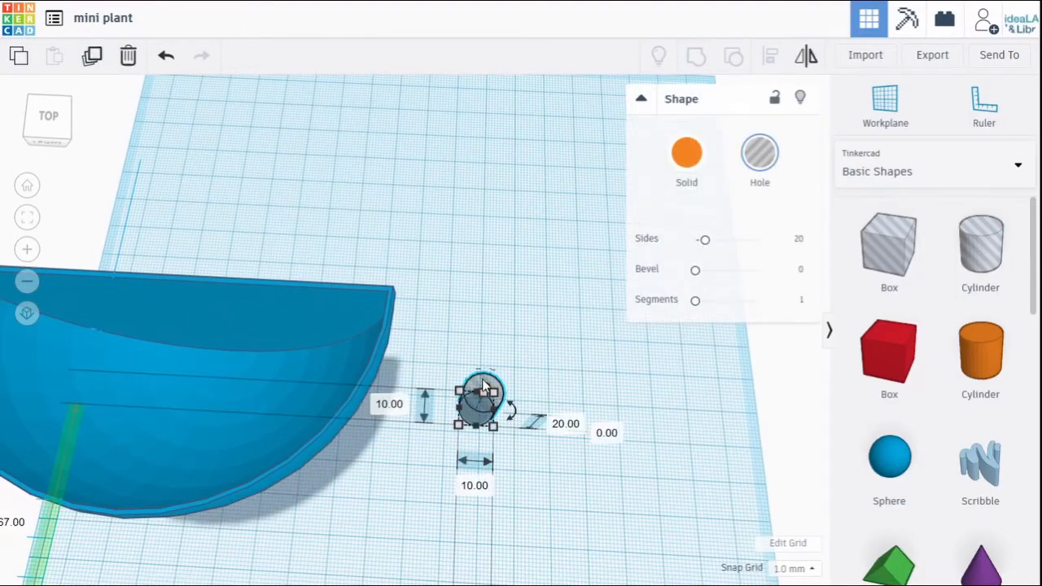
pyautogui.moveTo(479, 388)
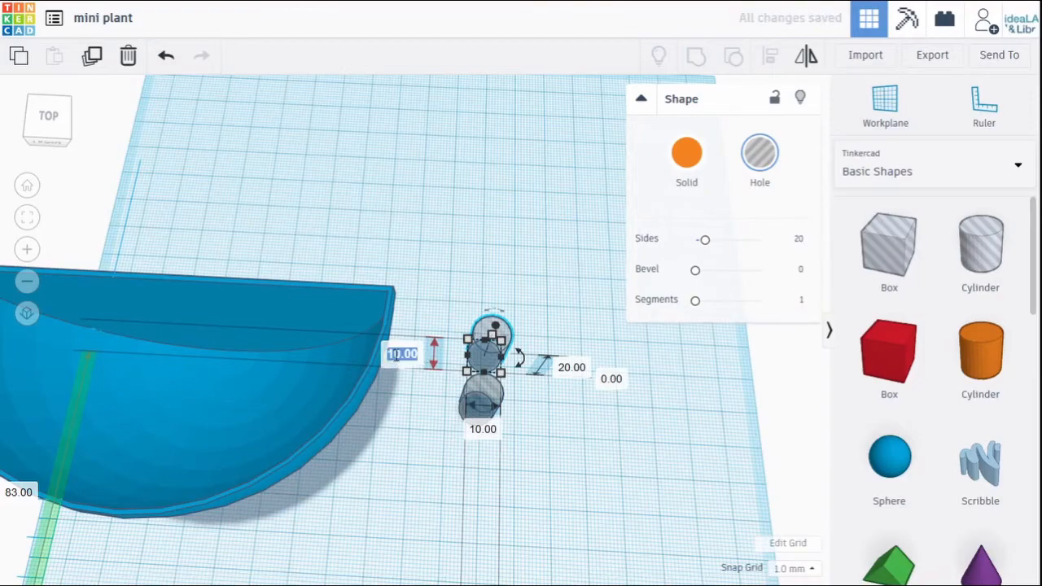
pyautogui.write('5')
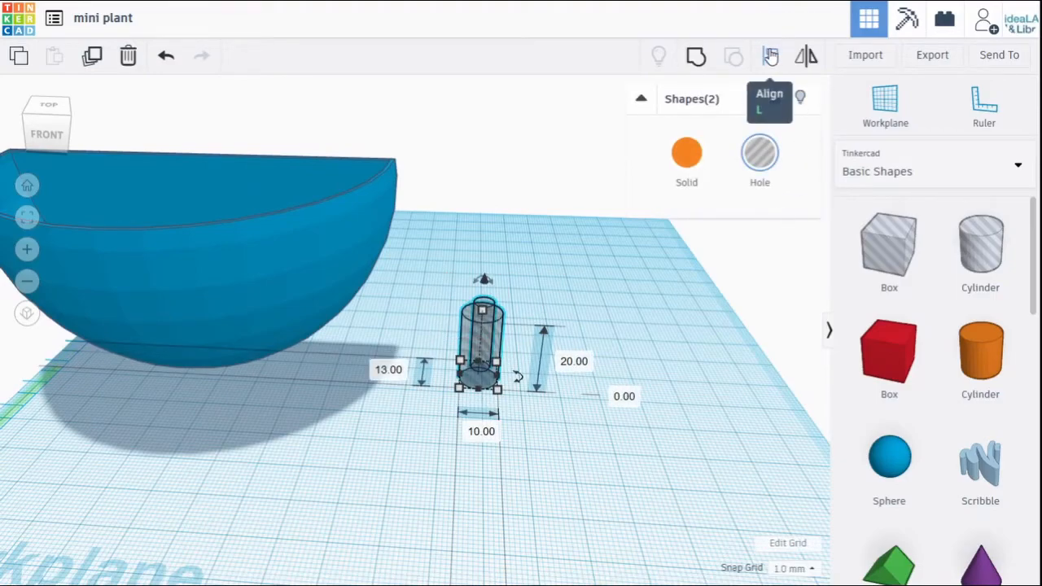
pyautogui.click(769, 55)
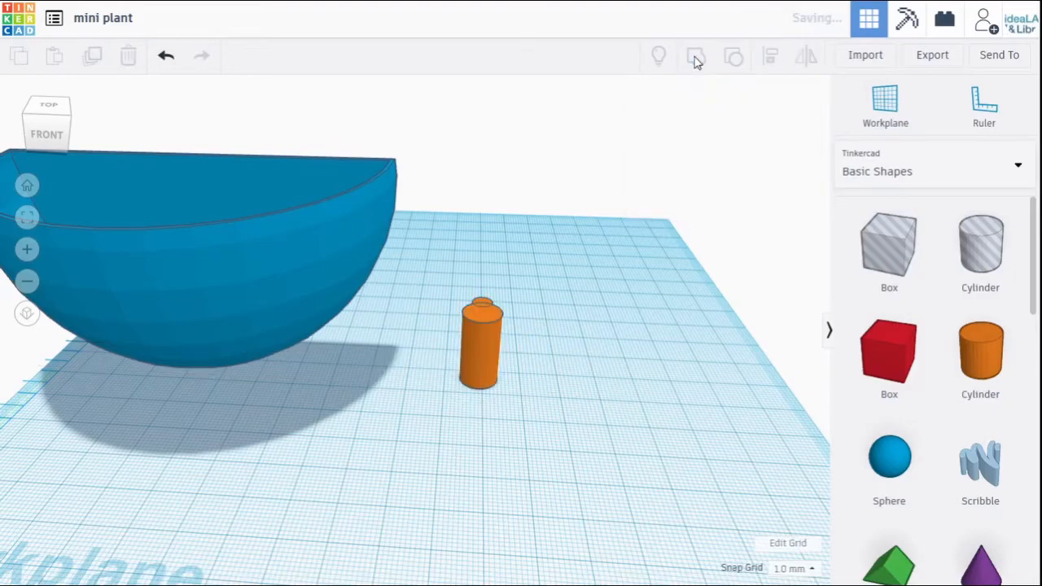
pyautogui.click(482, 342)
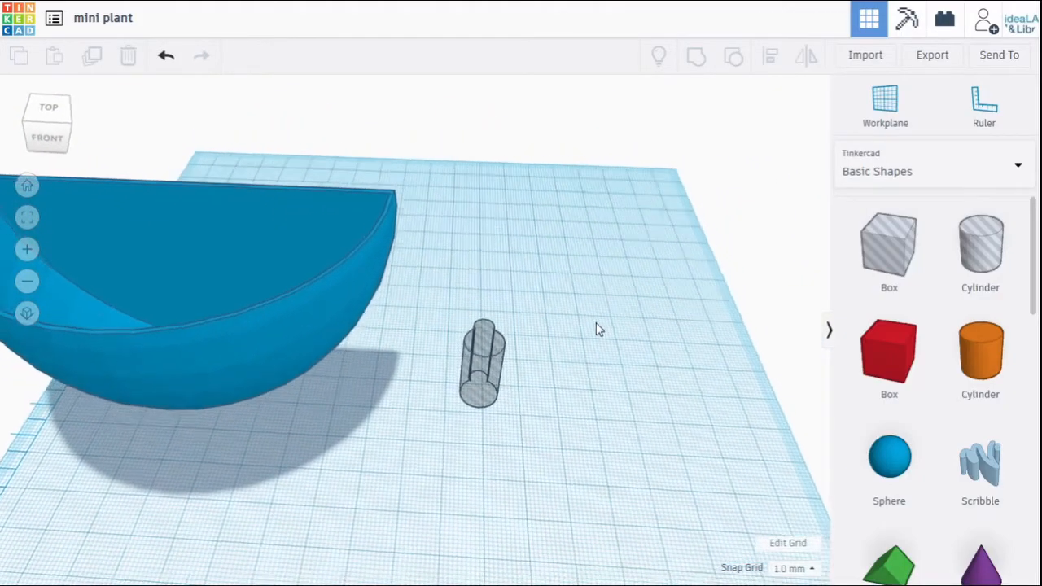
# Step: Rotate the keyhole hole 90° onto its side, viewed from the planter's side
pyautogui.moveTo(599, 329); pyautogui.dragTo(440, 231)
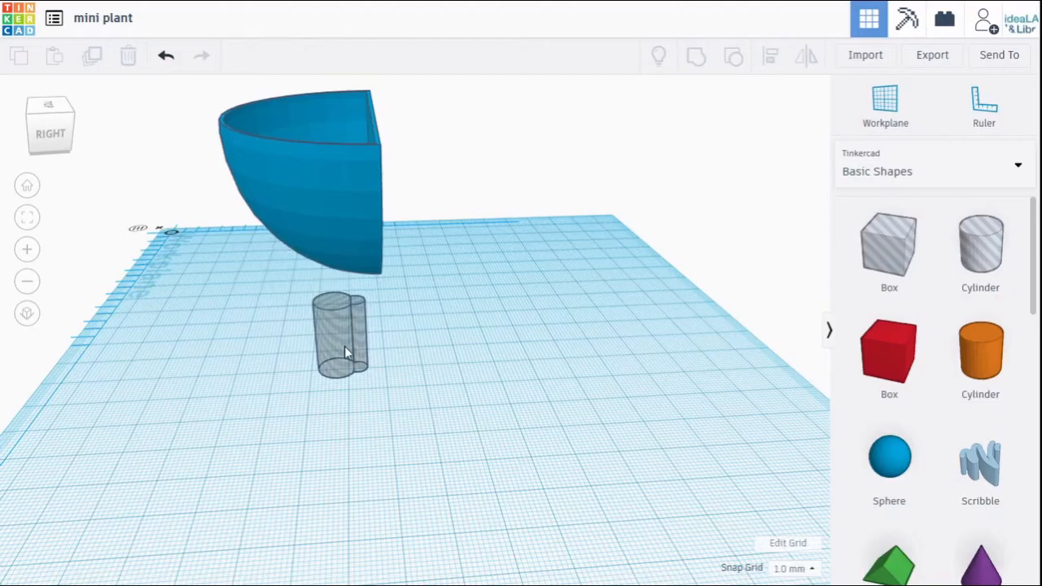
pyautogui.click(341, 334)
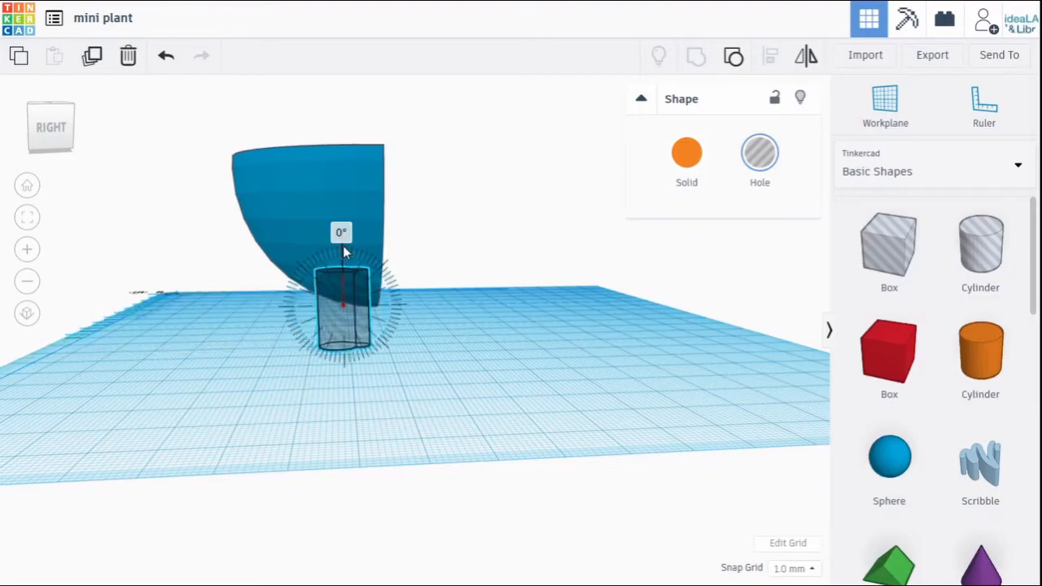
pyautogui.moveTo(342, 253); pyautogui.dragTo(325, 280)
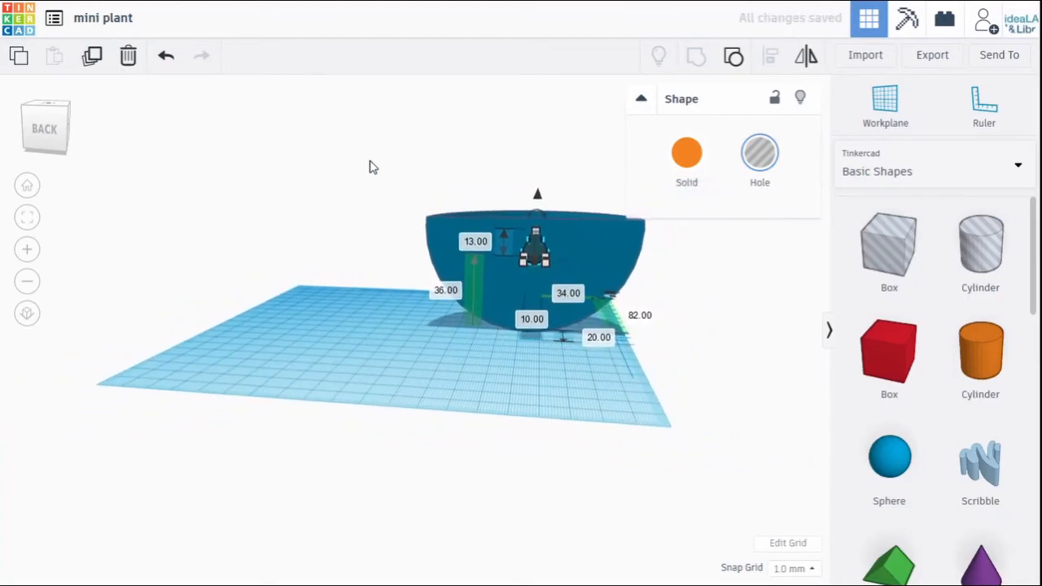
# Step: Box-select the planter and keyhole hole together for grouping
pyautogui.moveTo(367, 141); pyautogui.dragTo(747, 387)
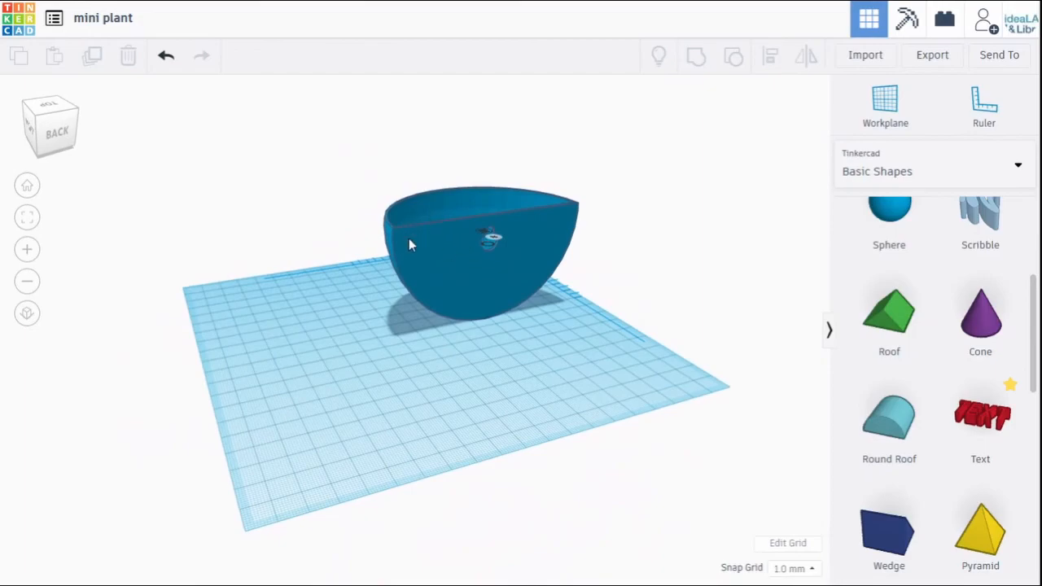
pyautogui.moveTo(407, 244); pyautogui.dragTo(562, 332)
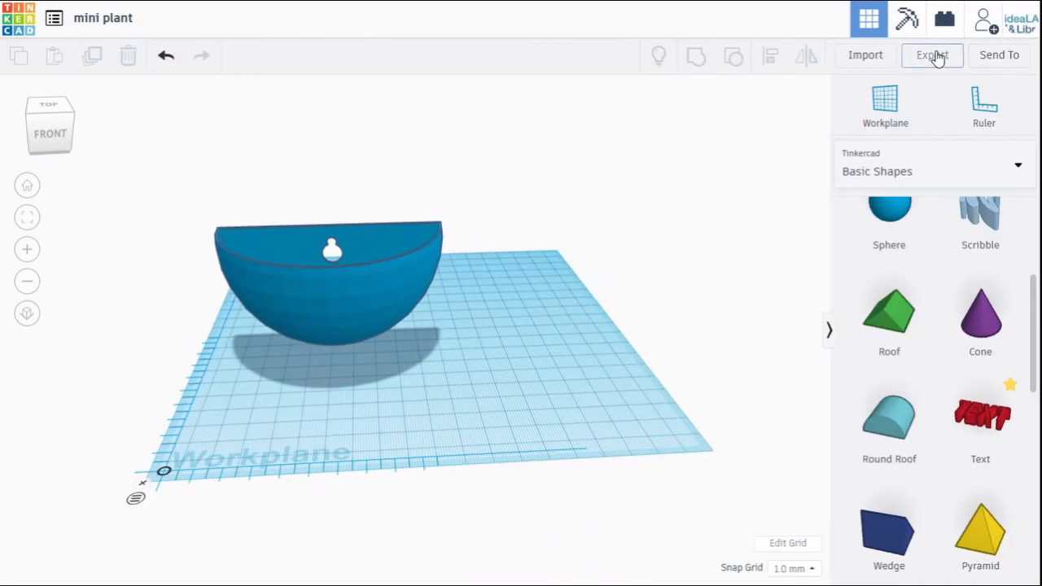
pyautogui.click(931, 55)
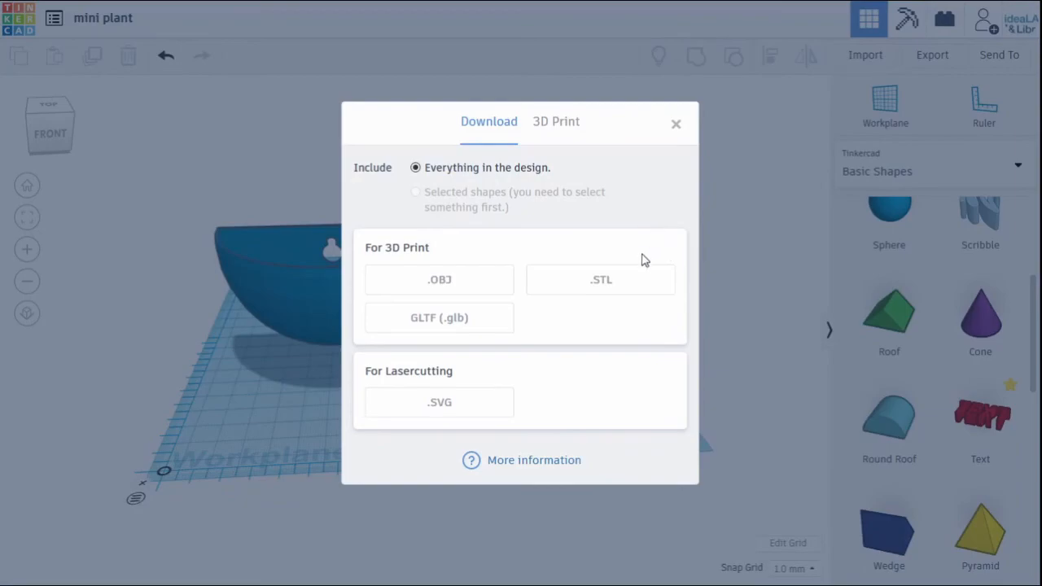
pyautogui.moveTo(601, 280)
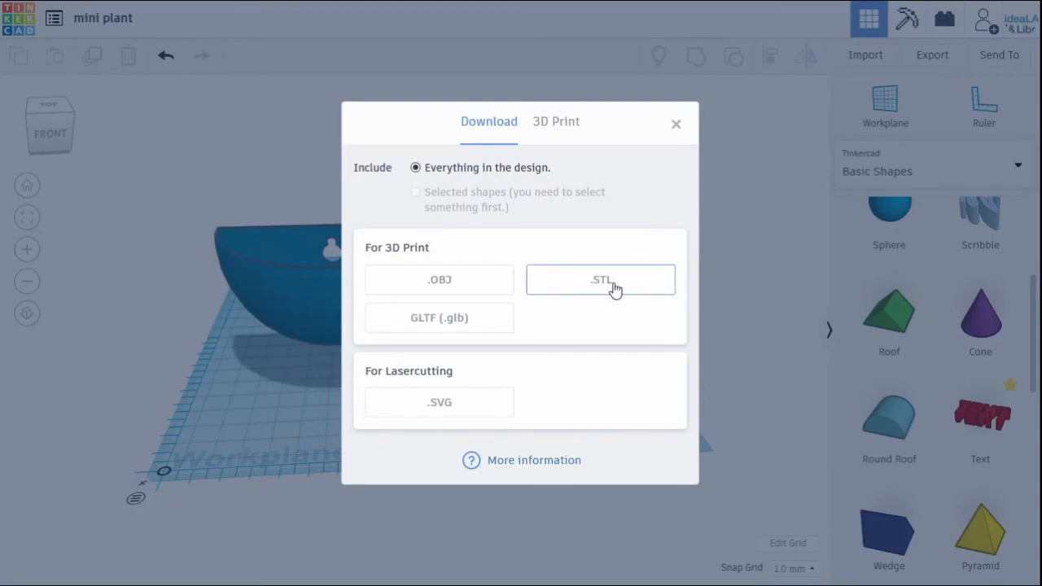
pyautogui.moveTo(678, 138)
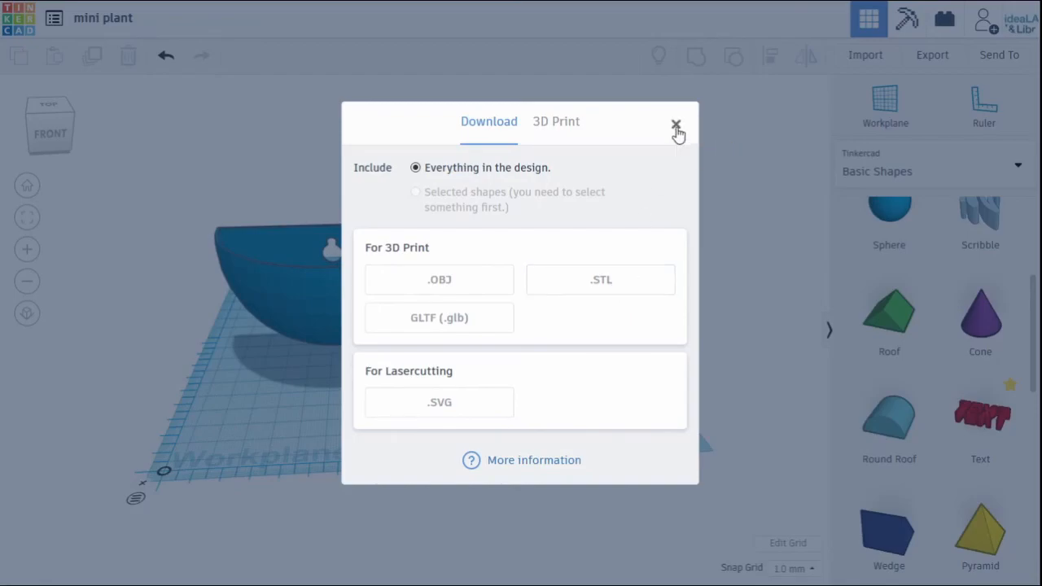
pyautogui.click(677, 129)
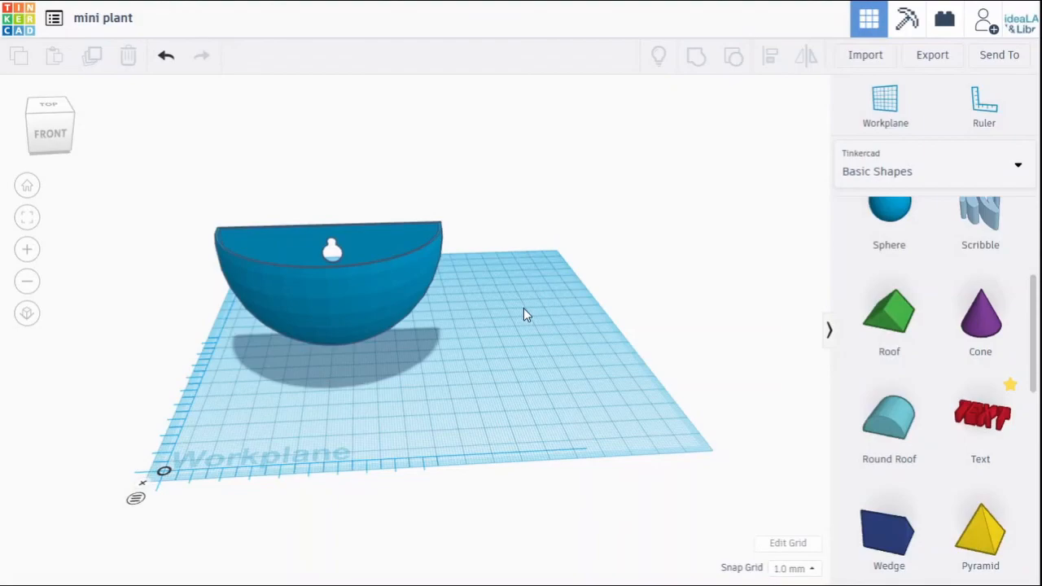